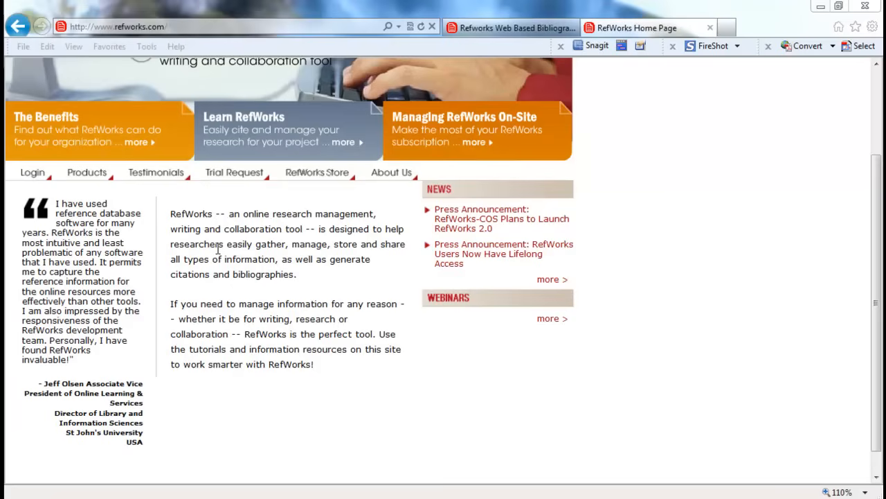
pyautogui.moveTo(14, 277)
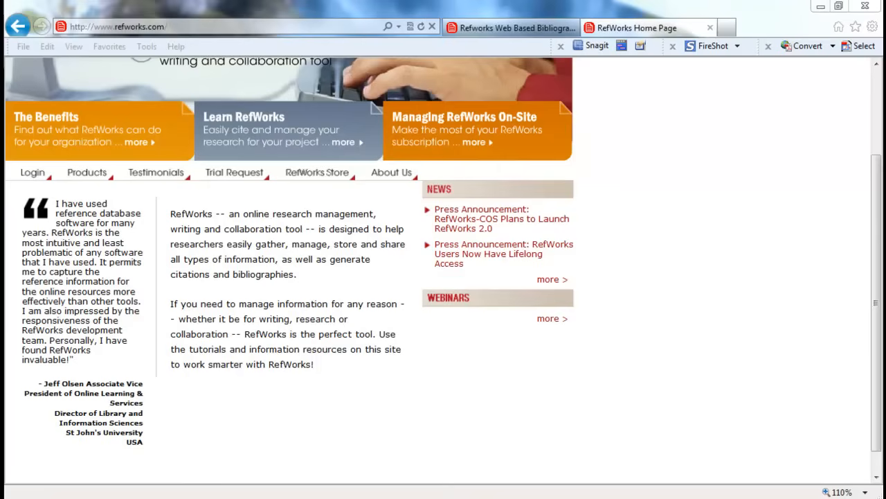
pyautogui.moveTo(21, 224)
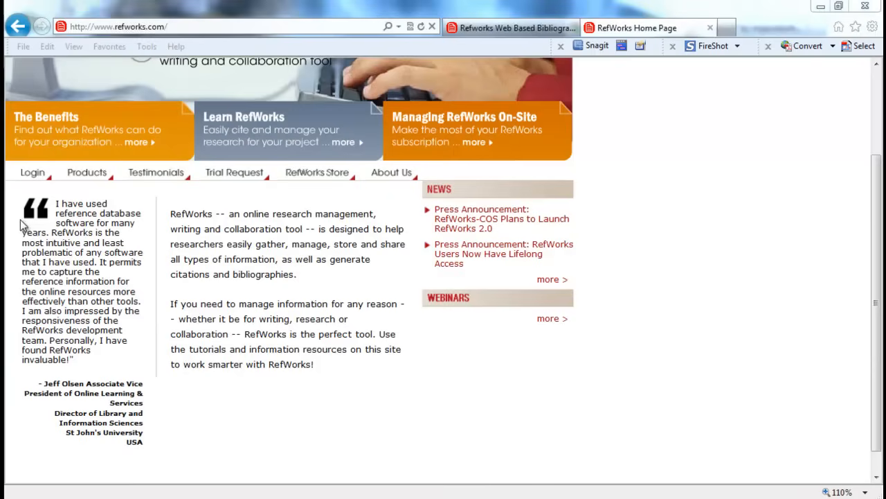
pyautogui.moveTo(413, 276)
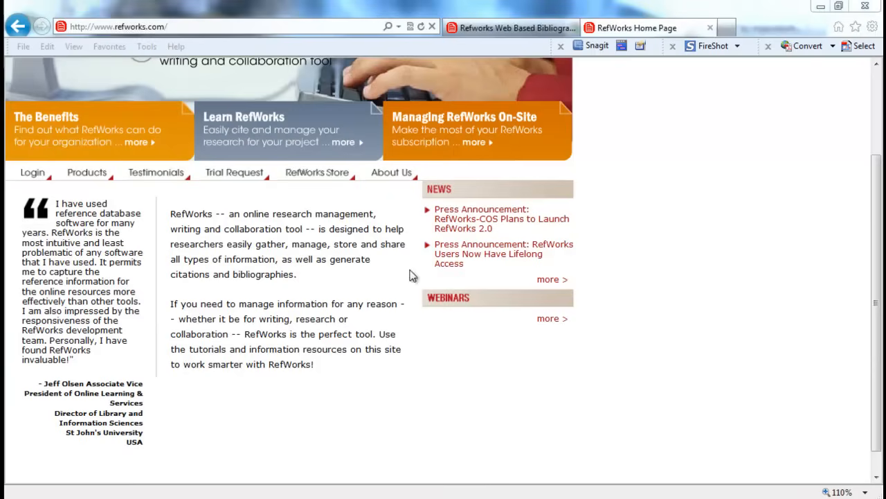
pyautogui.moveTo(510, 28)
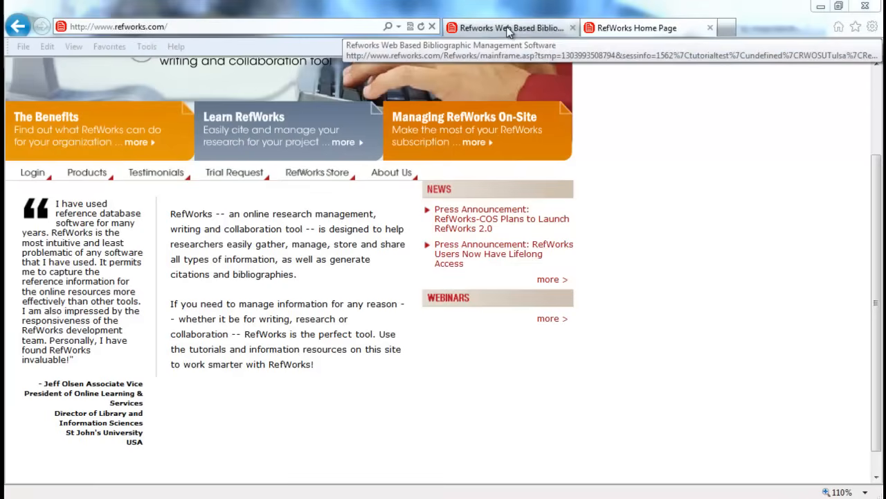
# Switch to the signed-in RefWorks session and briefly browse the View and Folders menus.
pyautogui.click(510, 27)
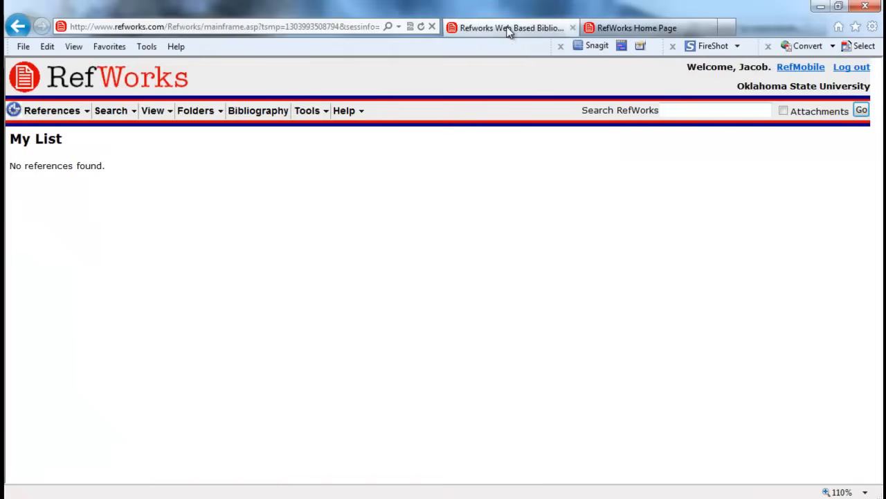
pyautogui.click(152, 111)
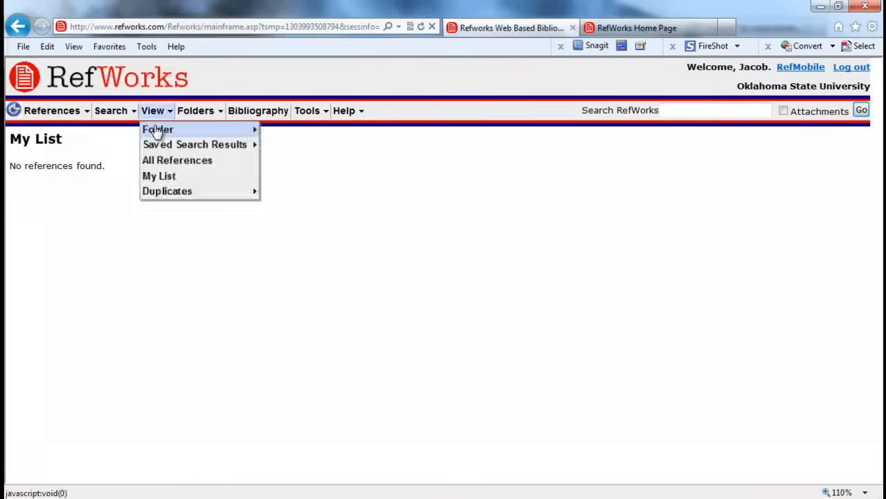
pyautogui.rightClick(496, 327)
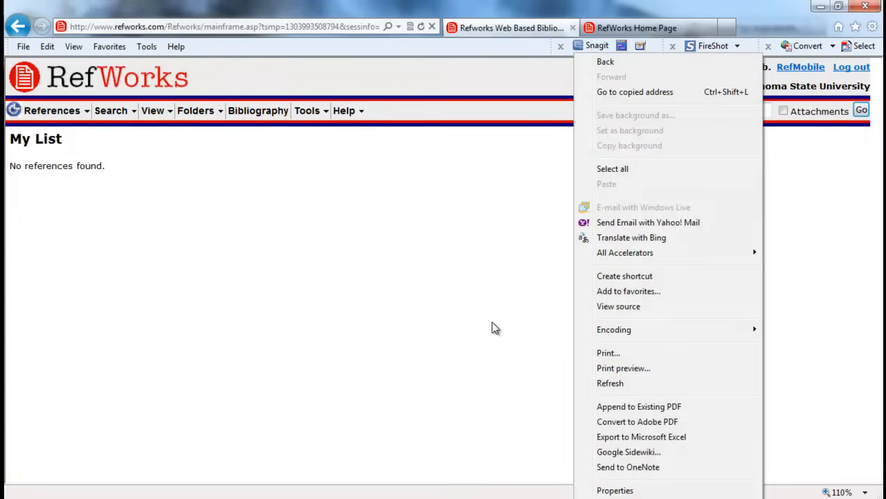
pyautogui.click(333, 346)
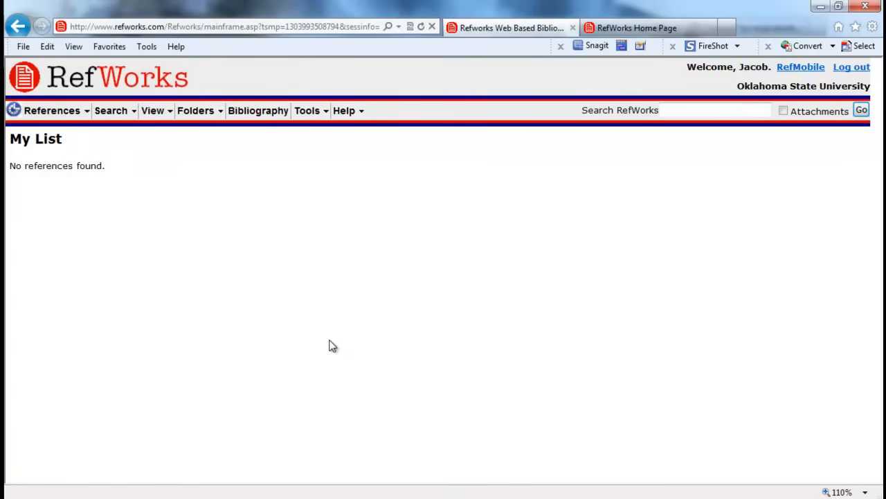
pyautogui.click(195, 111)
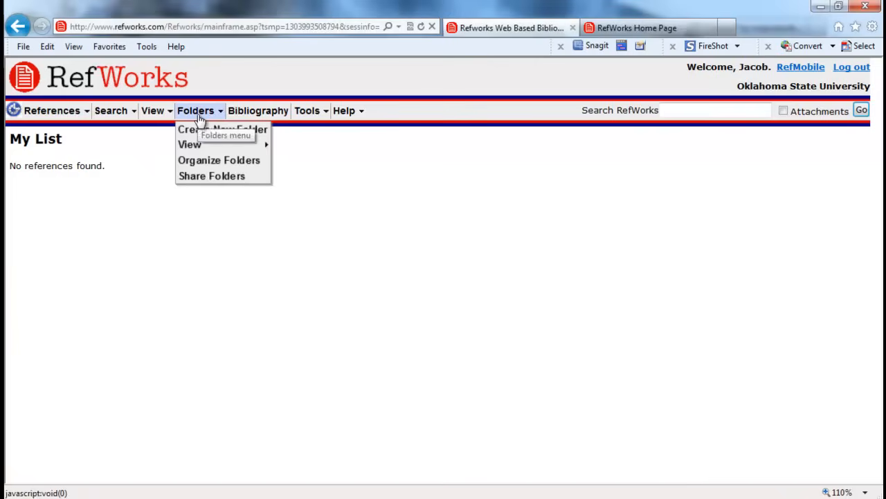
pyautogui.click(624, 27)
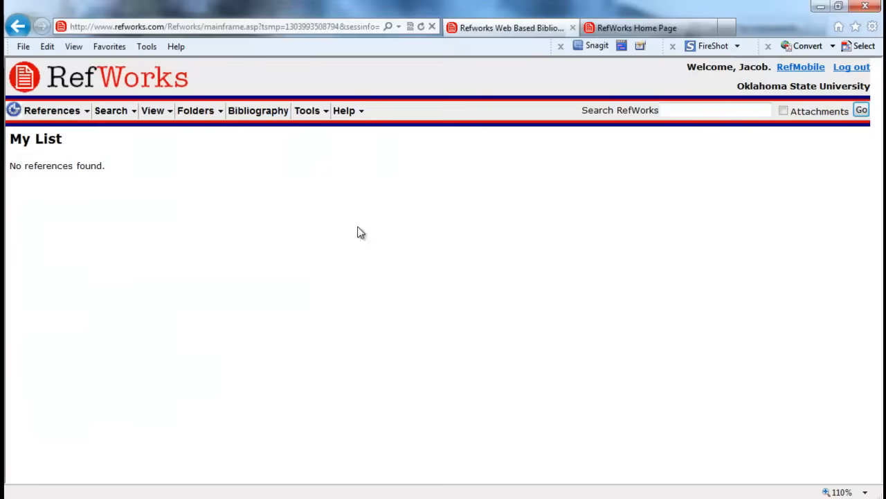
pyautogui.moveTo(257, 111)
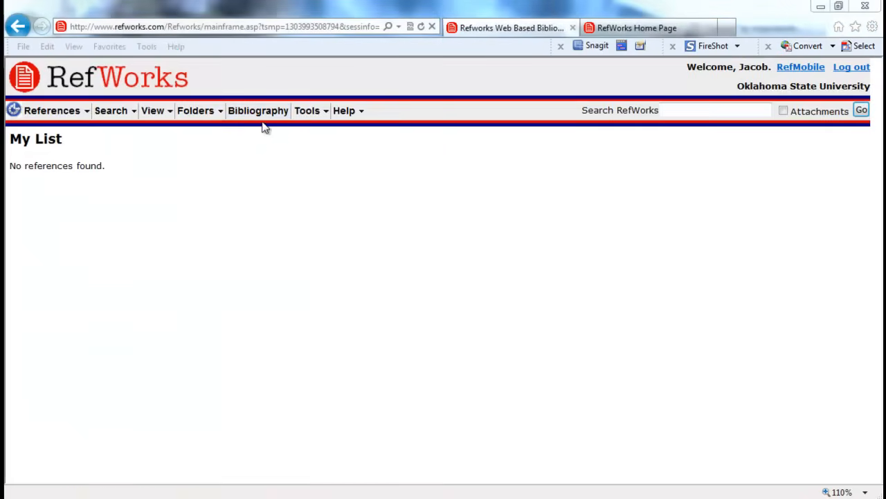
pyautogui.moveTo(277, 209)
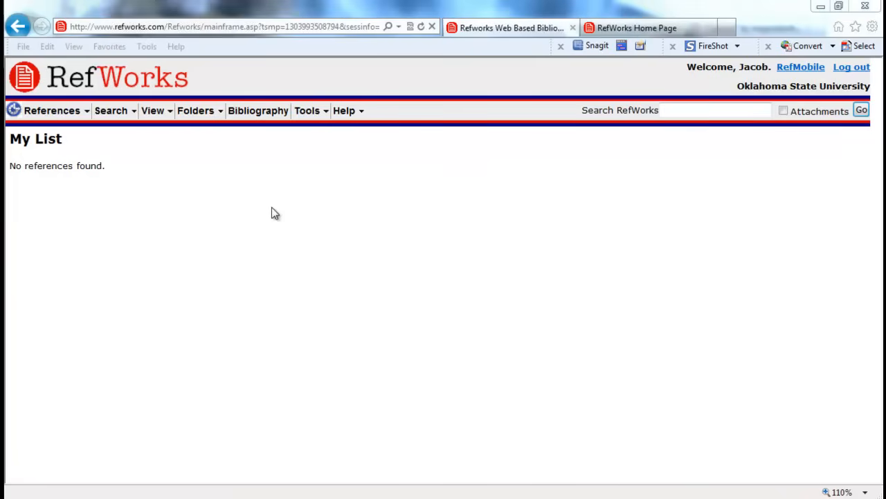
pyautogui.moveTo(189, 196)
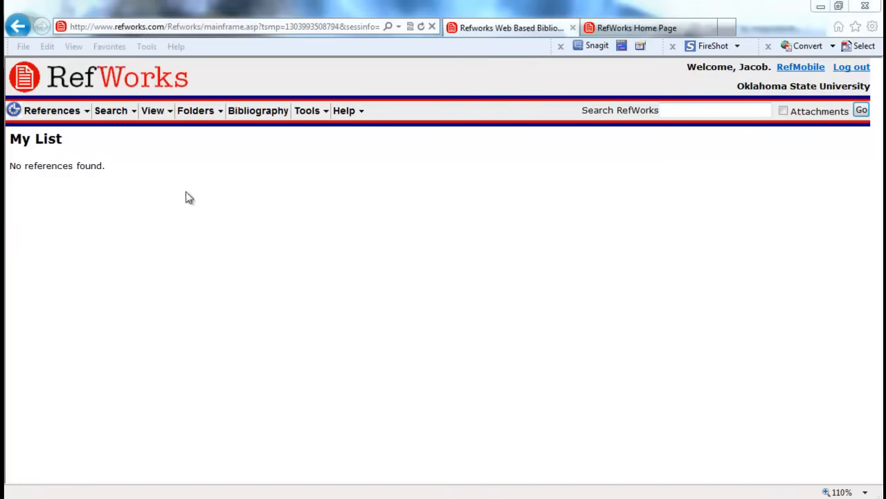
pyautogui.moveTo(756, 423)
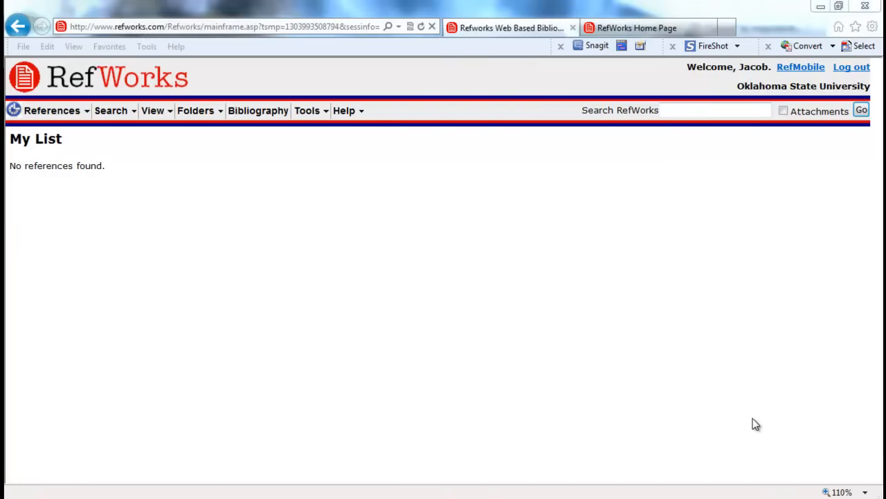
pyautogui.moveTo(169, 269)
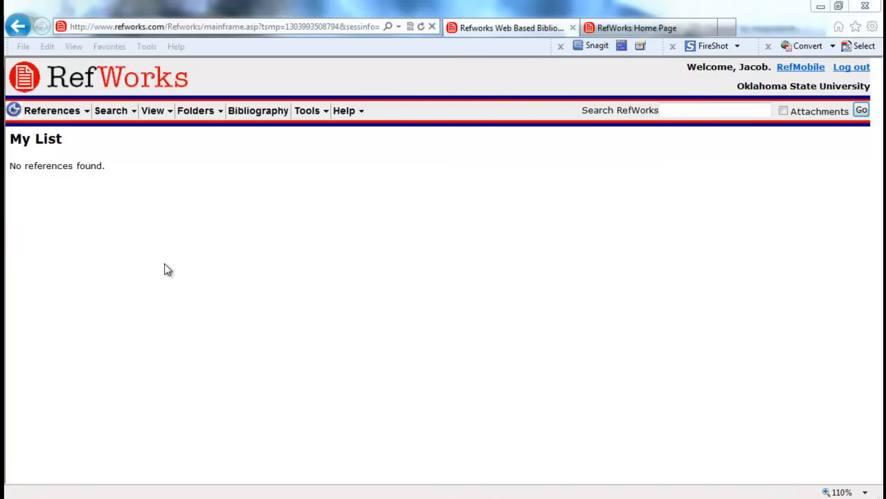
pyautogui.moveTo(158, 263)
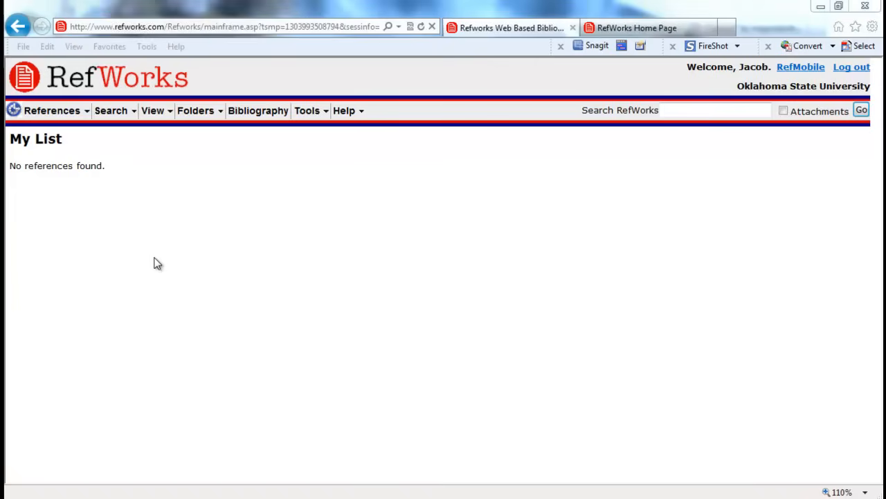
pyautogui.moveTo(65, 164)
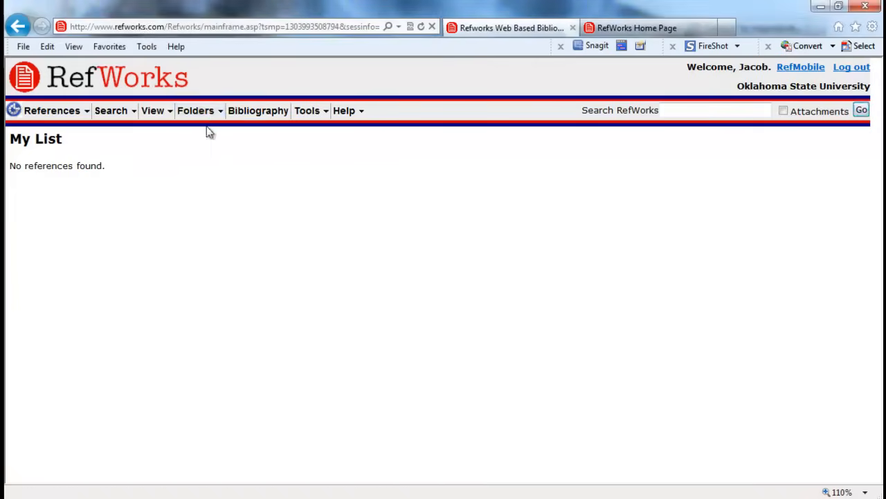
# Create a new reference folder named 'April 2011' from the Folders menu.
pyautogui.click(195, 110)
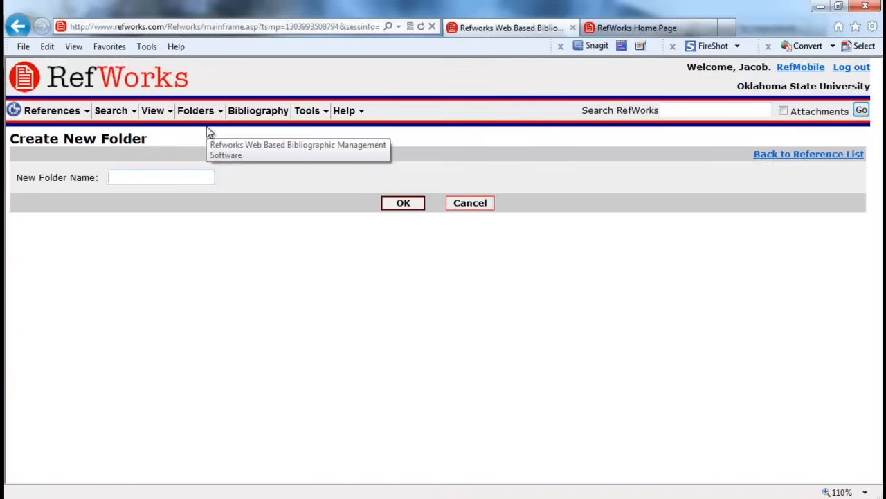
pyautogui.click(160, 178)
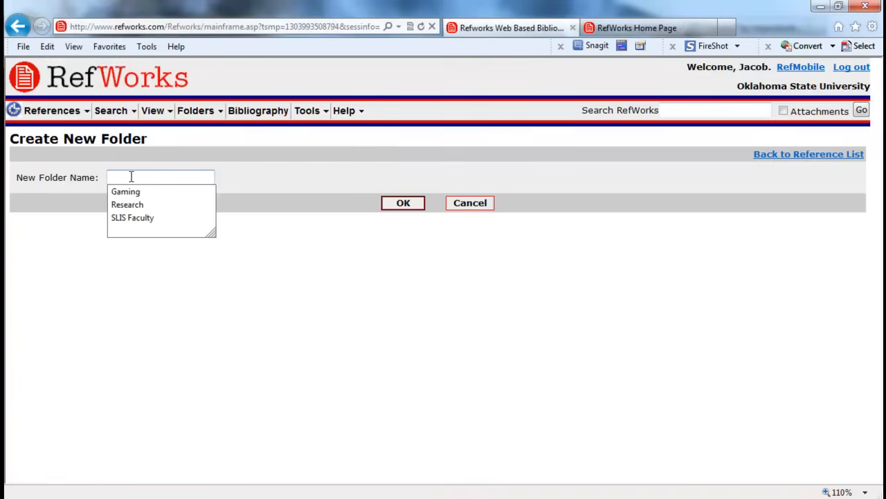
pyautogui.write('April 2011')
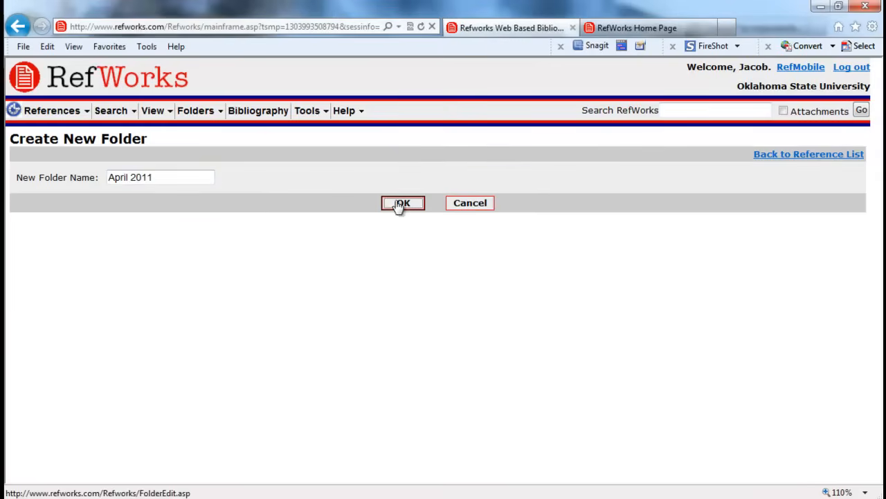
pyautogui.click(402, 202)
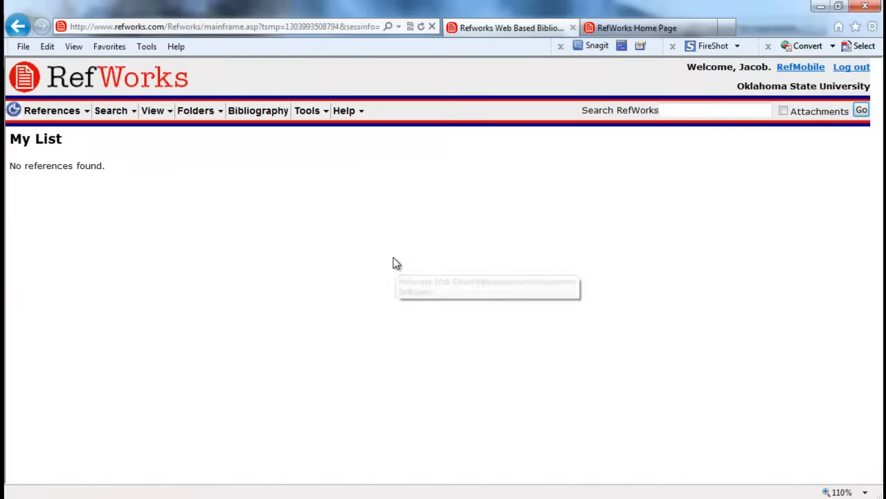
pyautogui.click(197, 111)
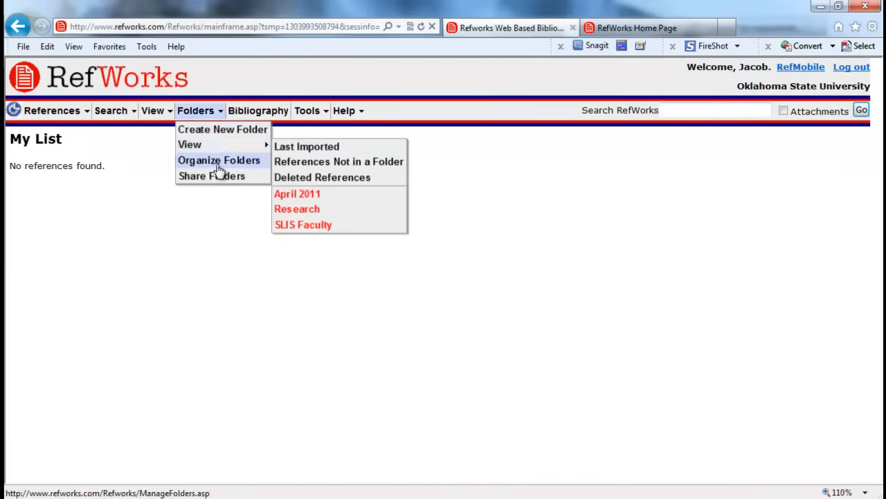
pyautogui.click(219, 160)
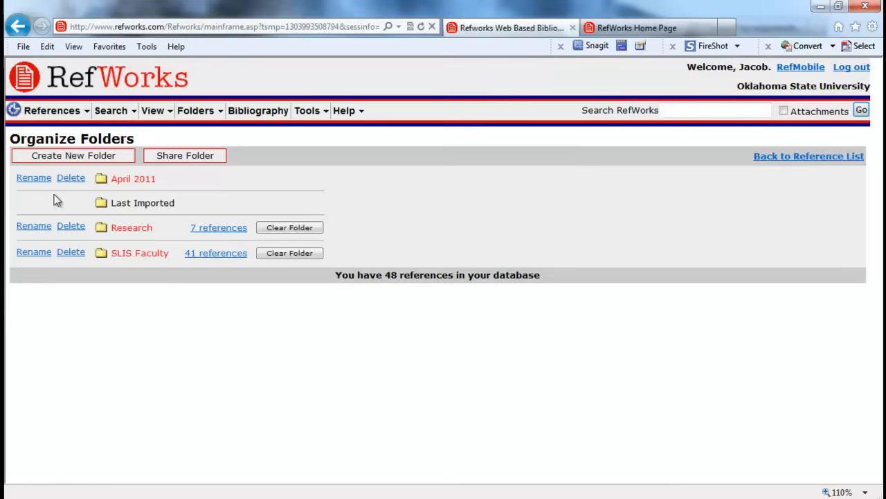
pyautogui.moveTo(147, 230)
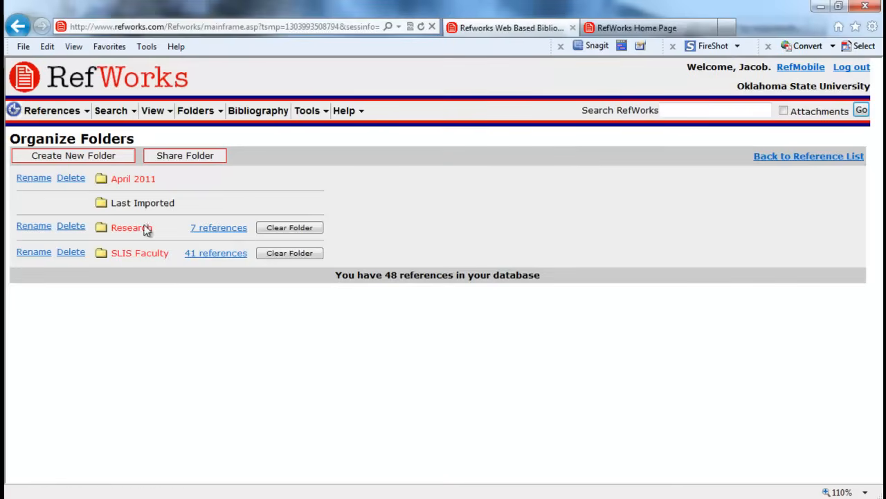
pyautogui.moveTo(49, 193)
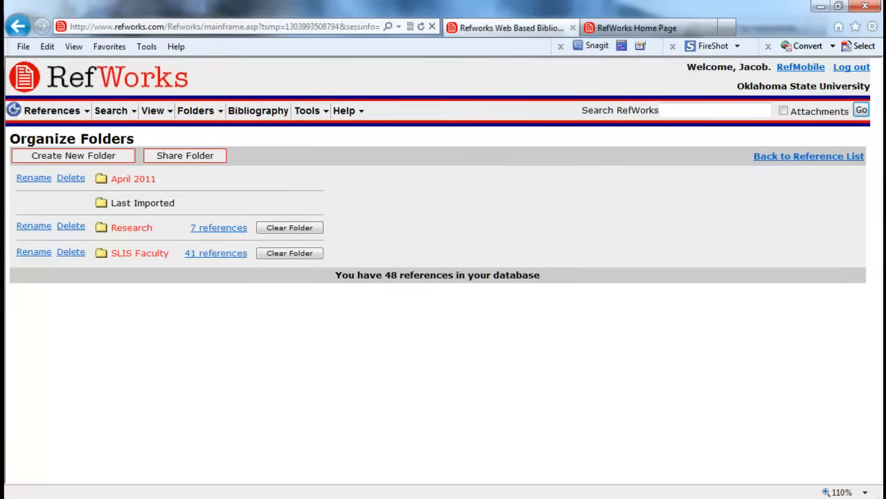
pyautogui.moveTo(252, 385)
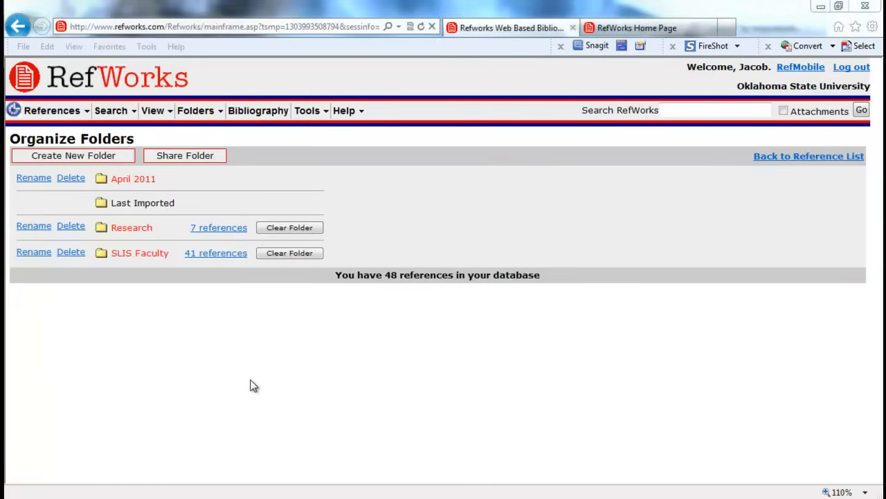
pyautogui.moveTo(256, 397)
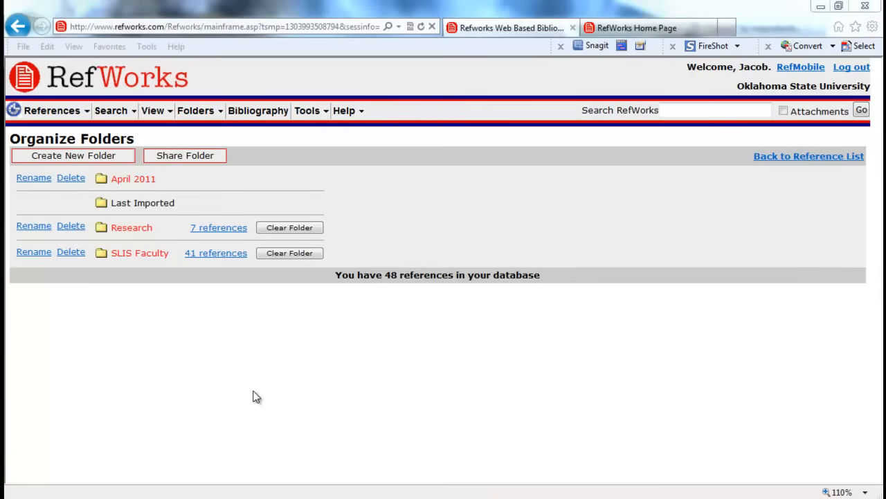
pyautogui.moveTo(195, 399)
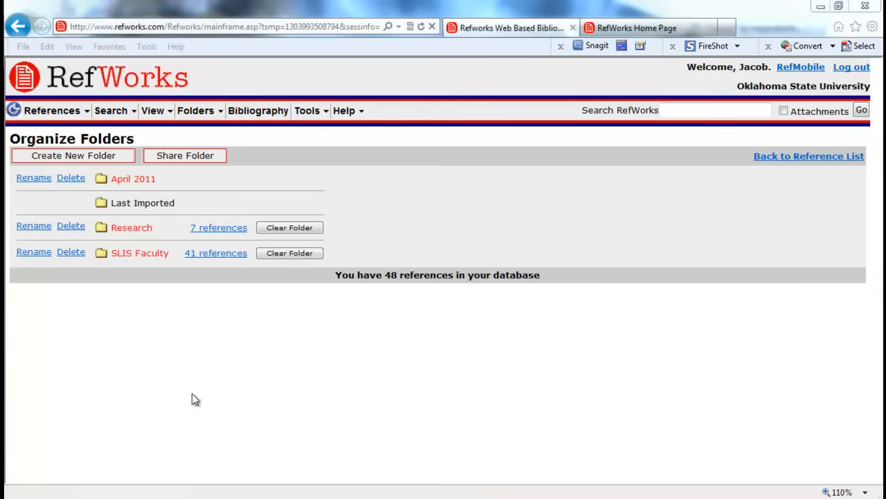
pyautogui.moveTo(233, 387)
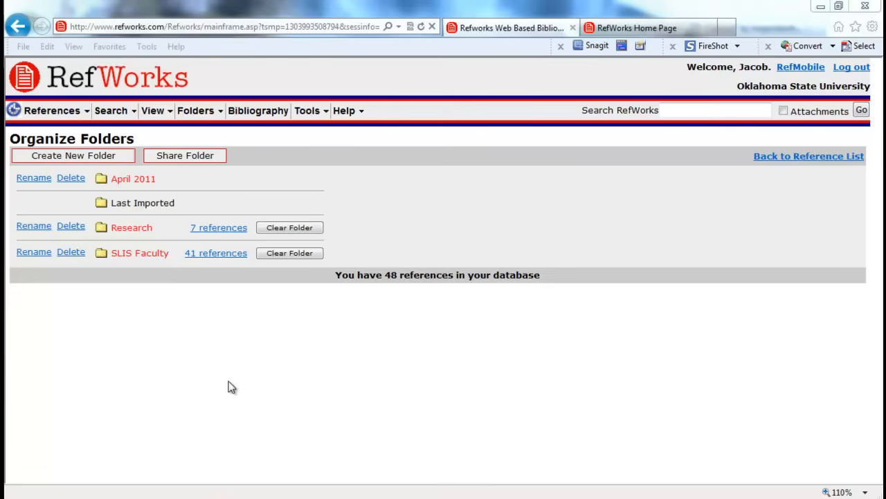
pyautogui.moveTo(234, 269)
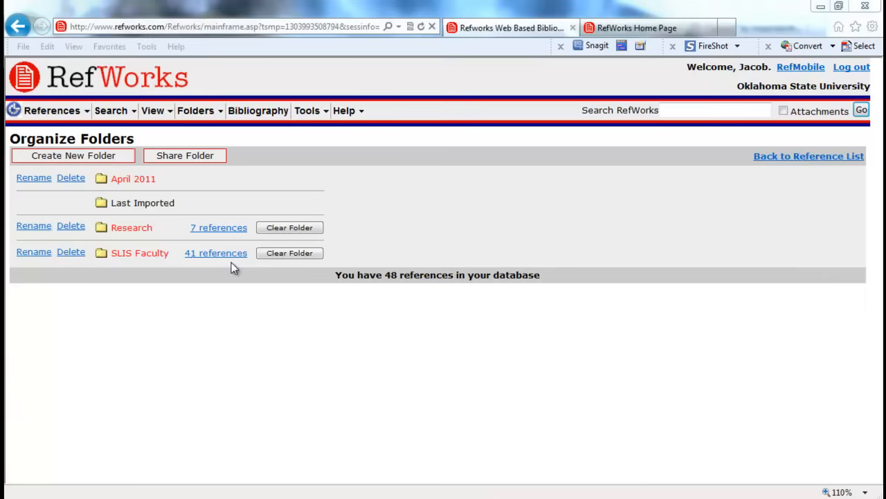
pyautogui.moveTo(6, 349)
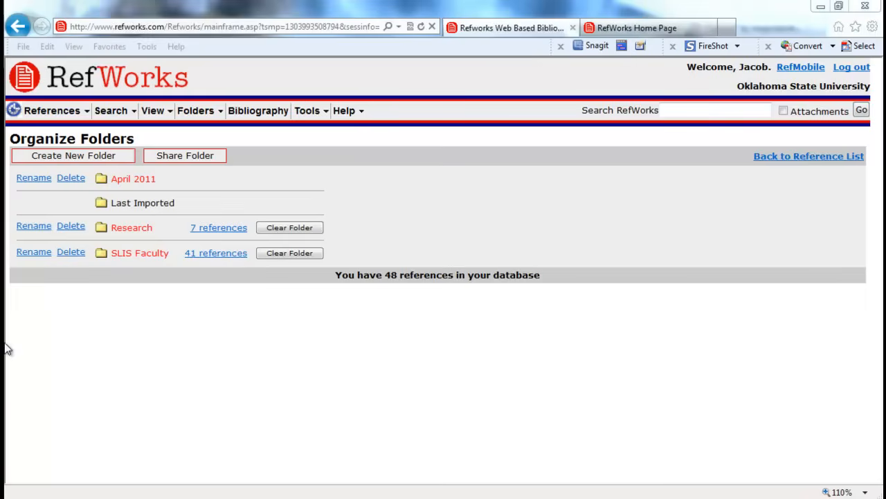
pyautogui.moveTo(178, 344)
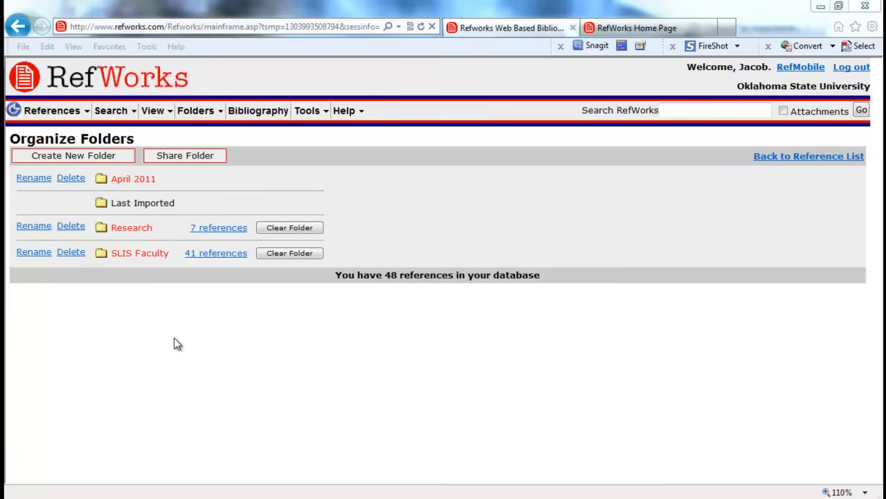
pyautogui.moveTo(231, 317)
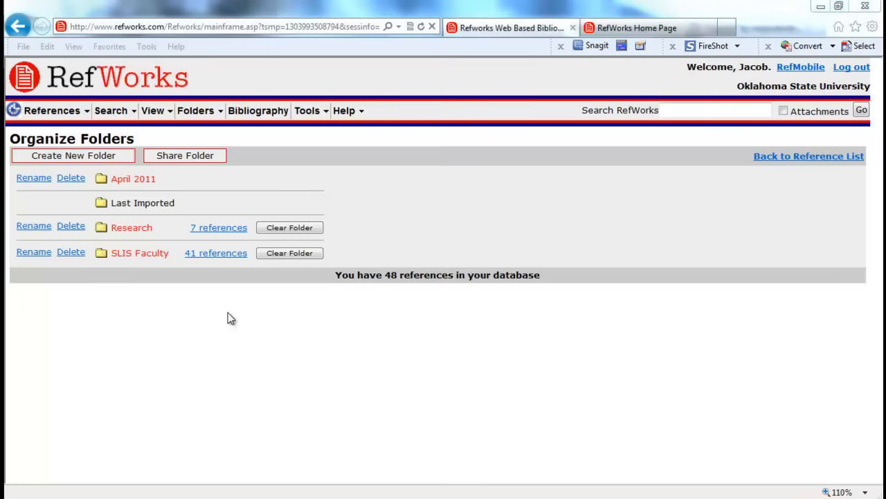
pyautogui.moveTo(228, 315)
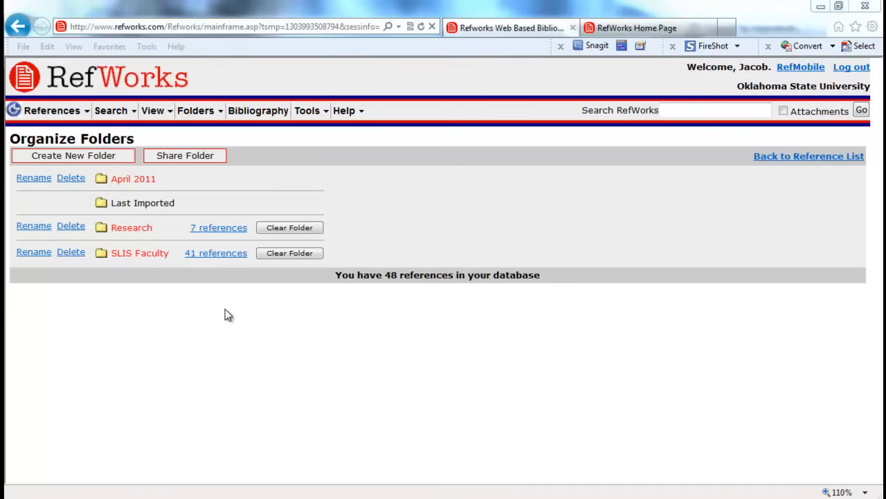
# Import the 'Fibonacci and Lucas numbers' Google Scholar result into RefWorks.
pyautogui.click(623, 28)
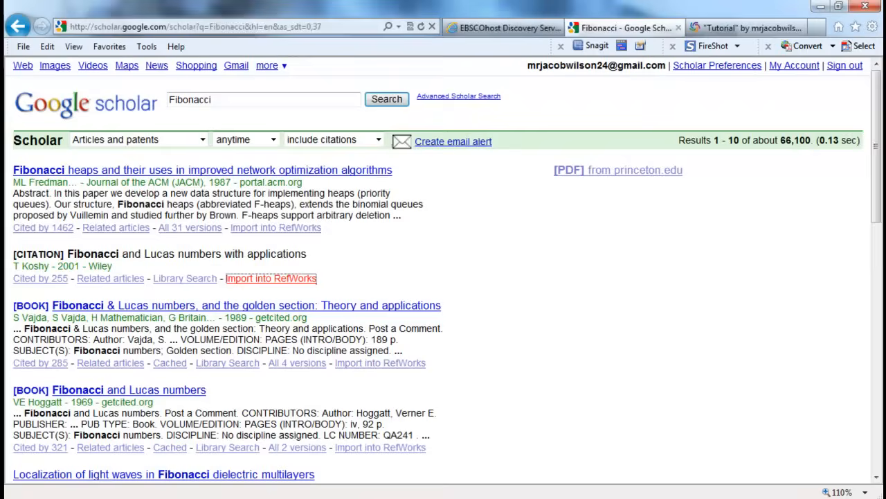
pyautogui.moveTo(766, 102)
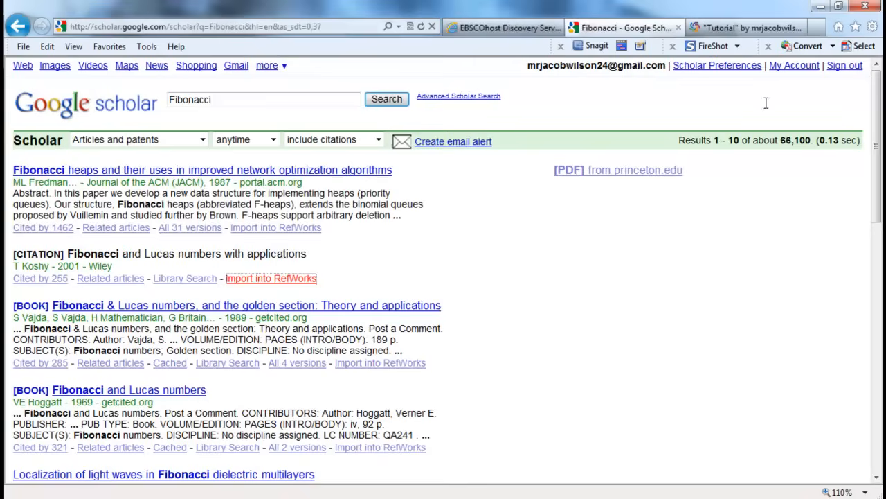
pyautogui.moveTo(649, 94)
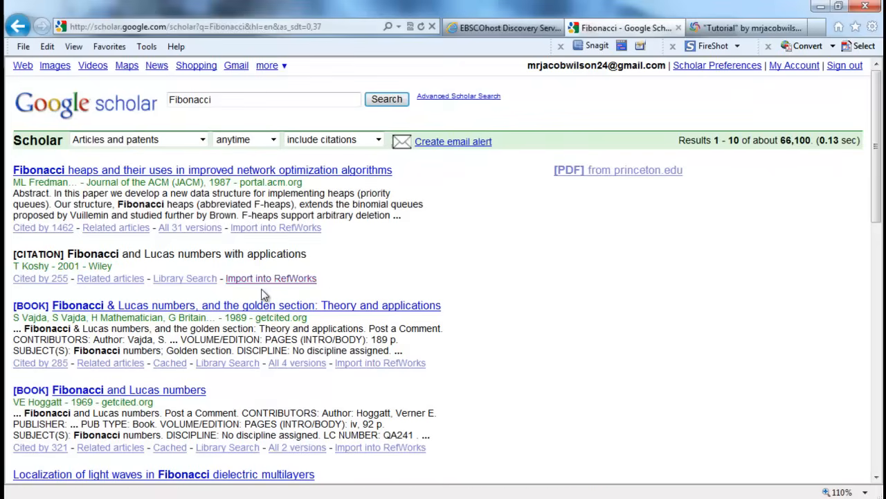
pyautogui.click(272, 277)
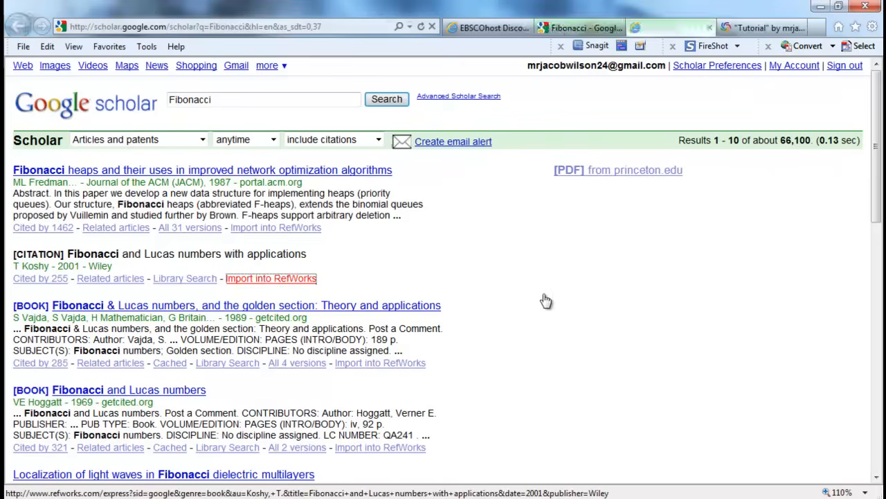
pyautogui.click(272, 277)
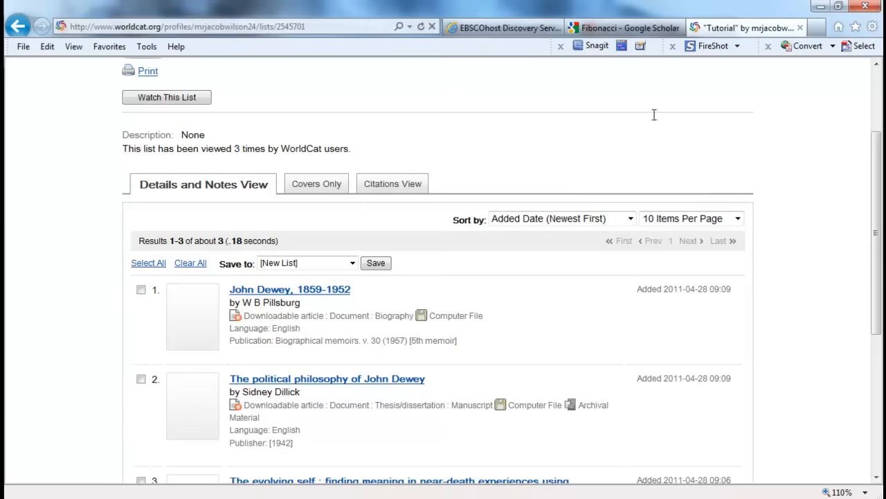
pyautogui.moveTo(183, 142)
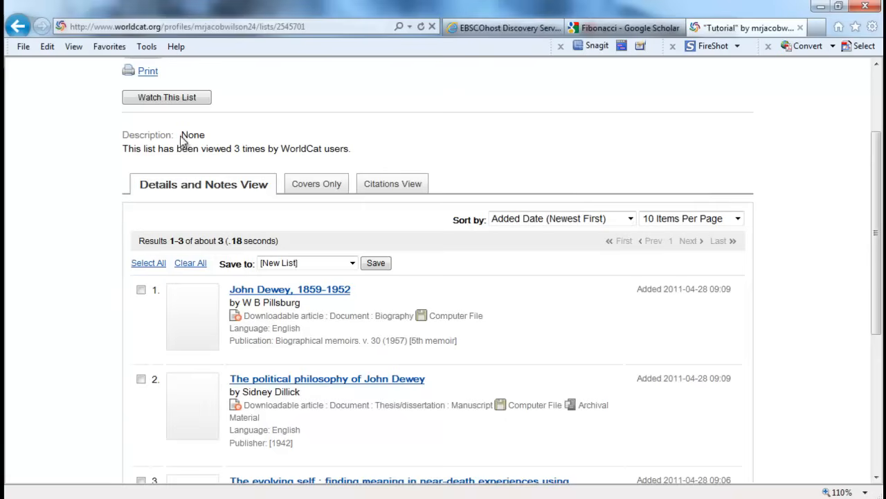
# Show the WorldCat Tutorial list in Citations View with its three John Dewey references.
pyautogui.doubleClick(138, 148)
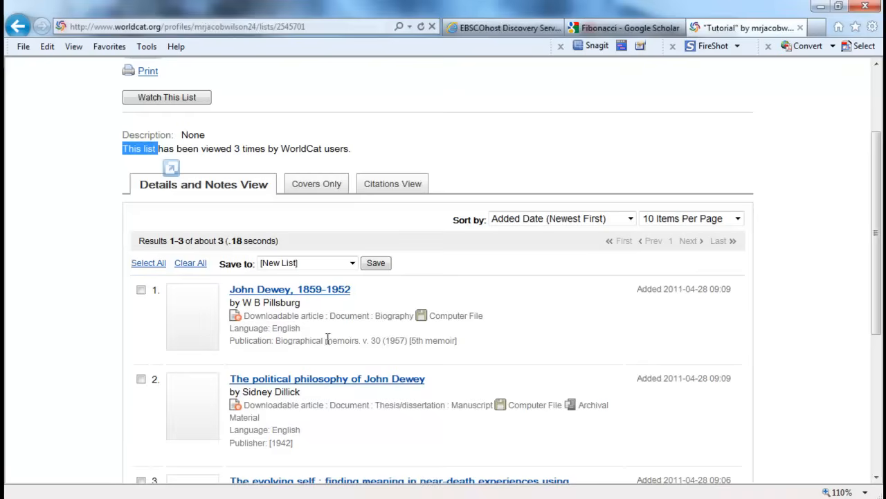
pyautogui.moveTo(289, 374)
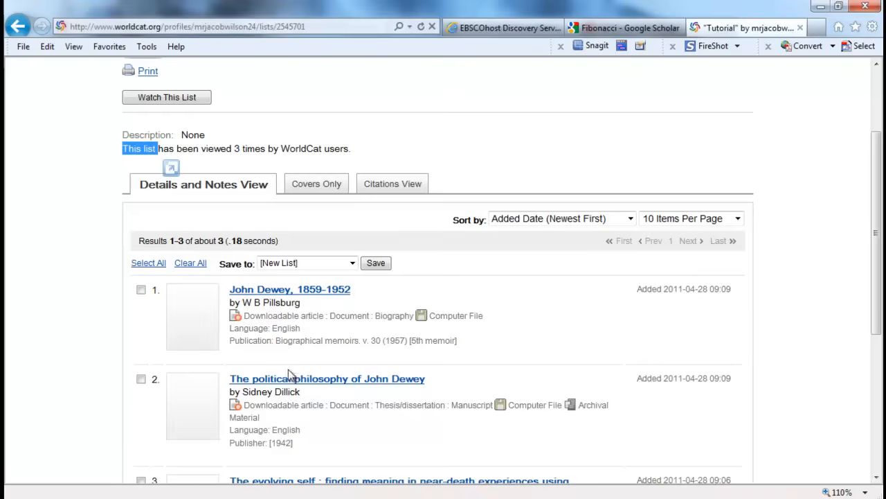
pyautogui.moveTo(448, 224)
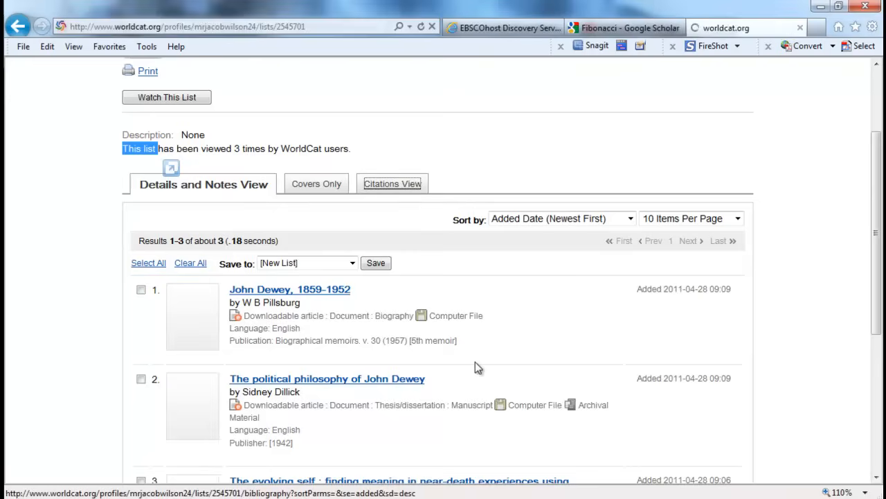
pyautogui.click(391, 183)
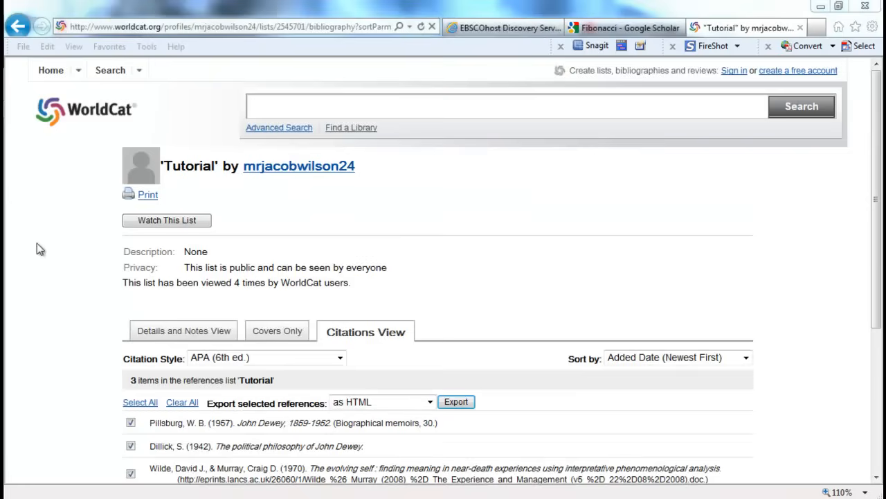
pyautogui.moveTo(100, 266)
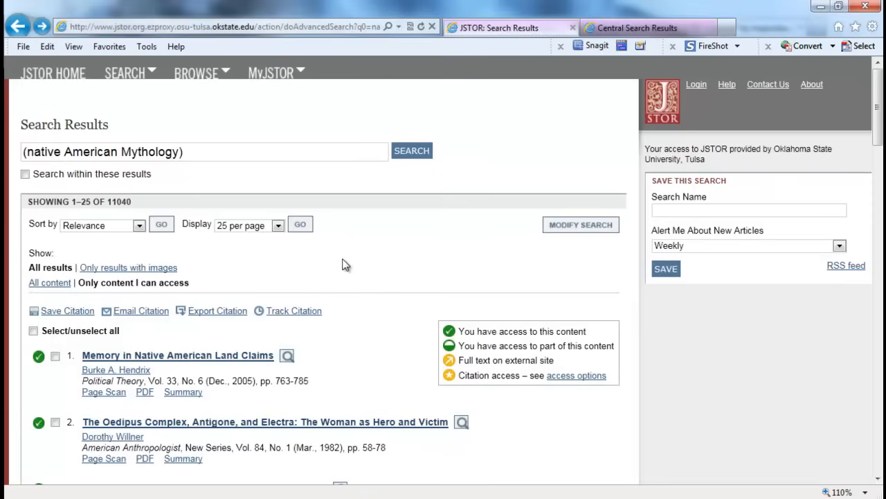
pyautogui.moveTo(602, 120)
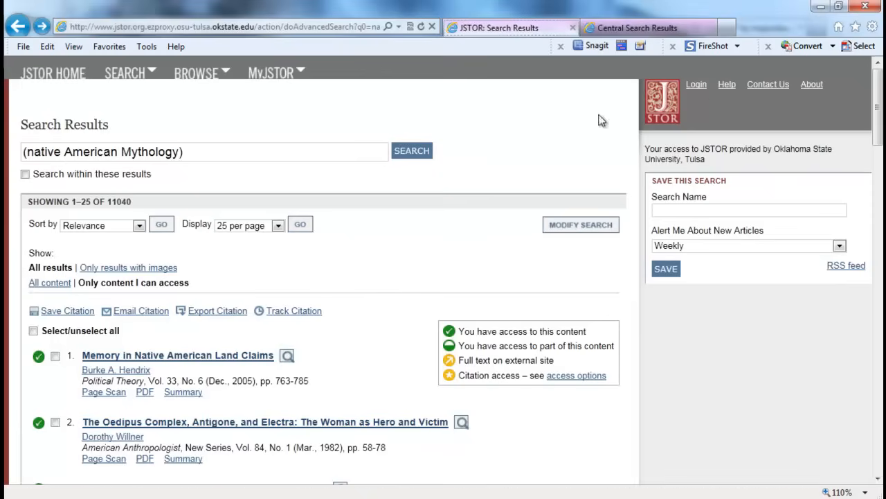
pyautogui.moveTo(263, 187)
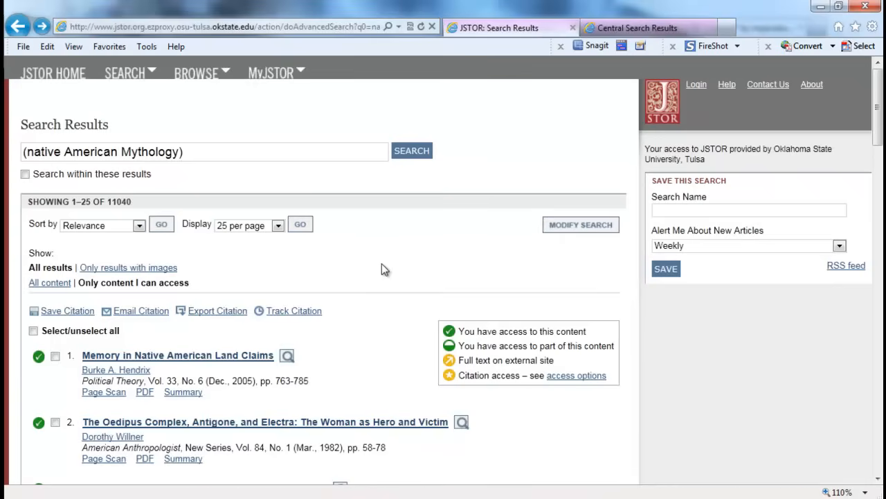
pyautogui.moveTo(203, 250)
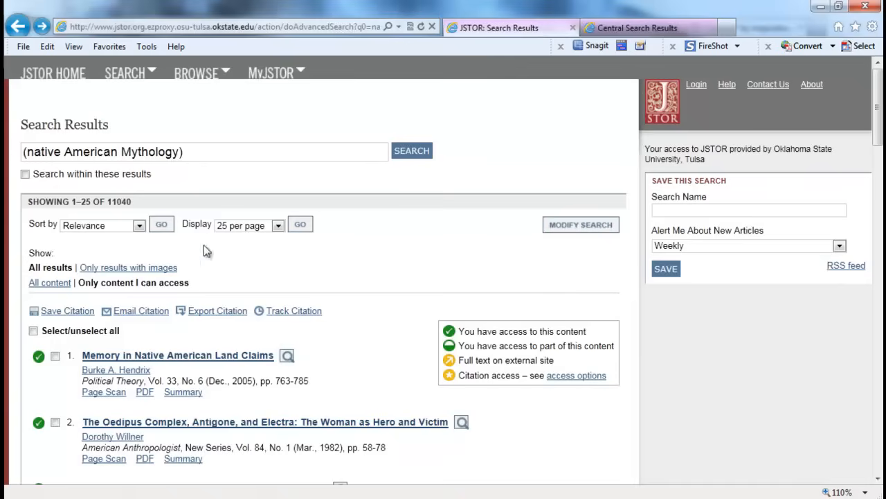
# Review the JSTOR native American Mythology results and select items for citation export.
pyautogui.scroll(-3)
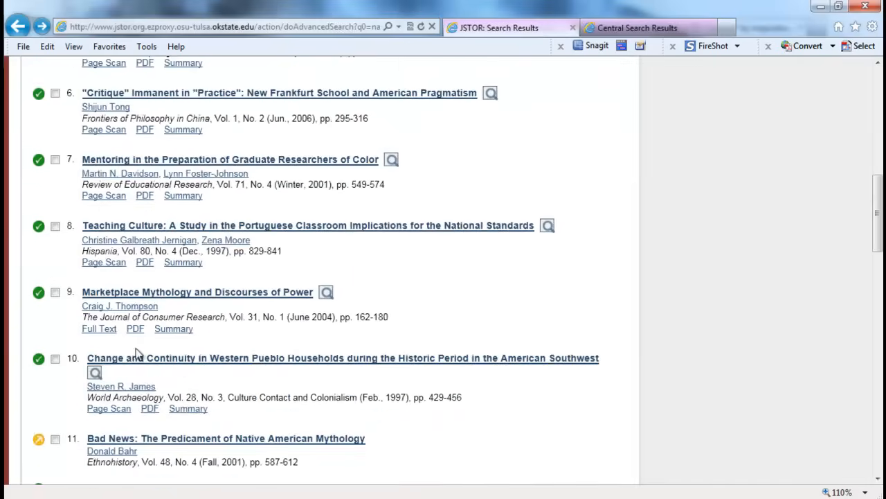
pyautogui.scroll(-3)
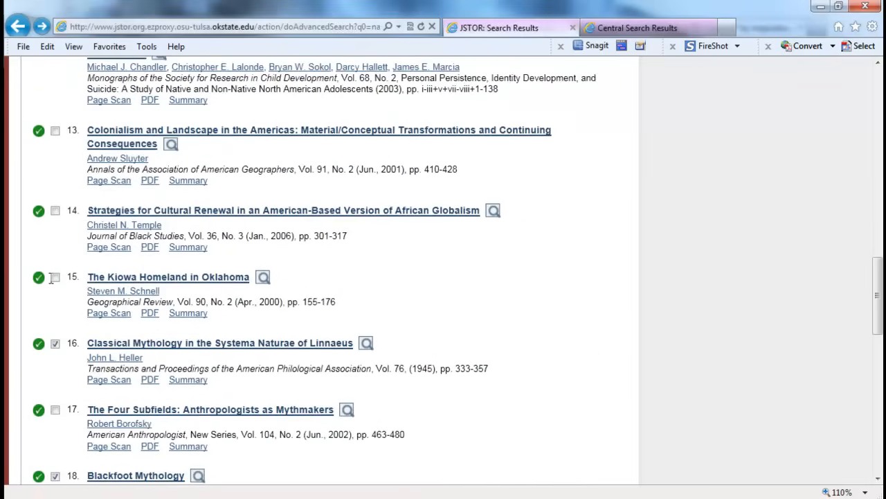
pyautogui.scroll(3)
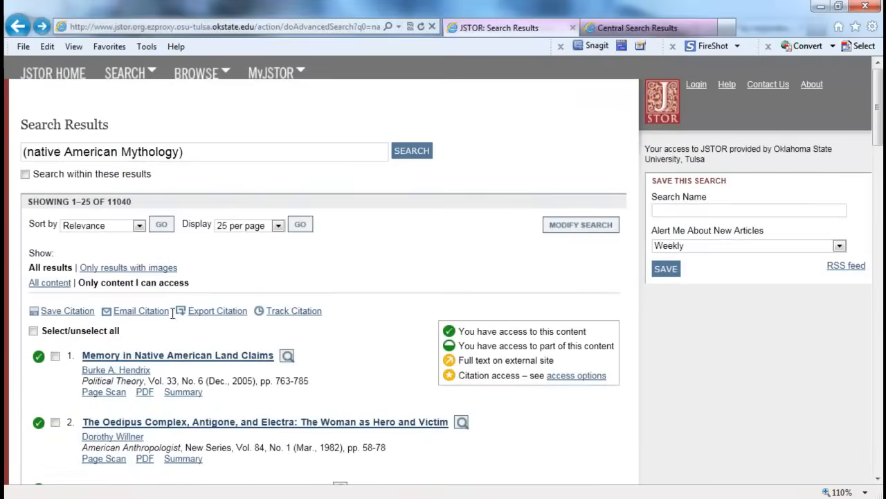
pyautogui.click(217, 310)
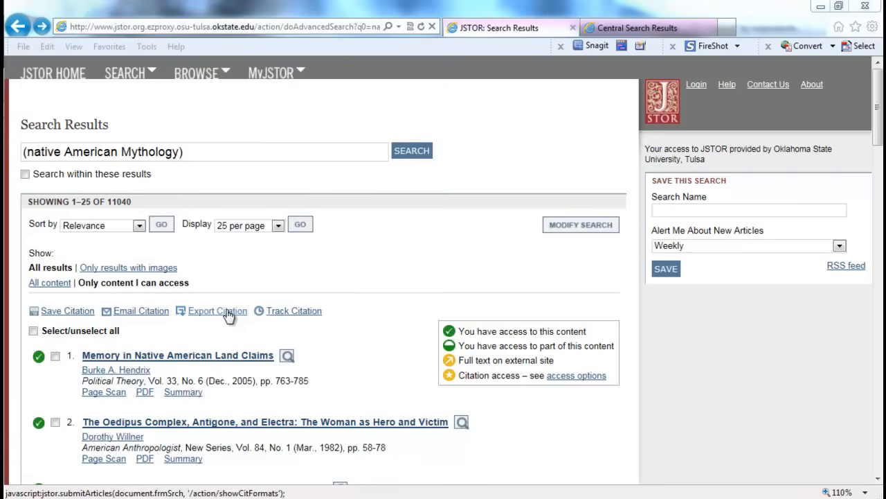
pyautogui.moveTo(262, 298)
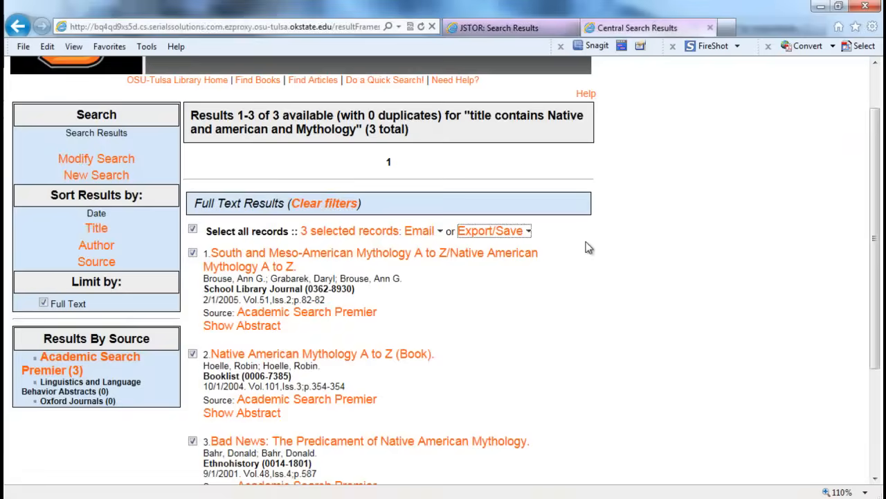
# Select all three Native American Mythology records on the OSU Tulsa results page for export.
pyautogui.scroll(3)
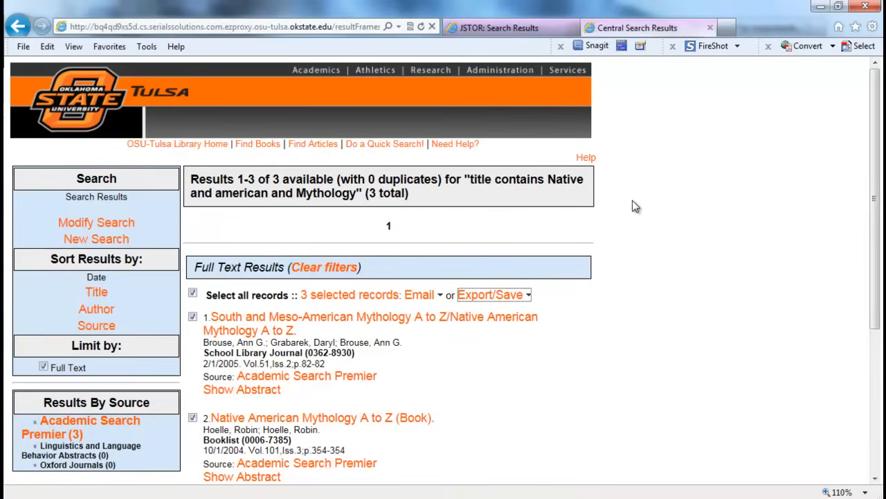
pyautogui.scroll(-3)
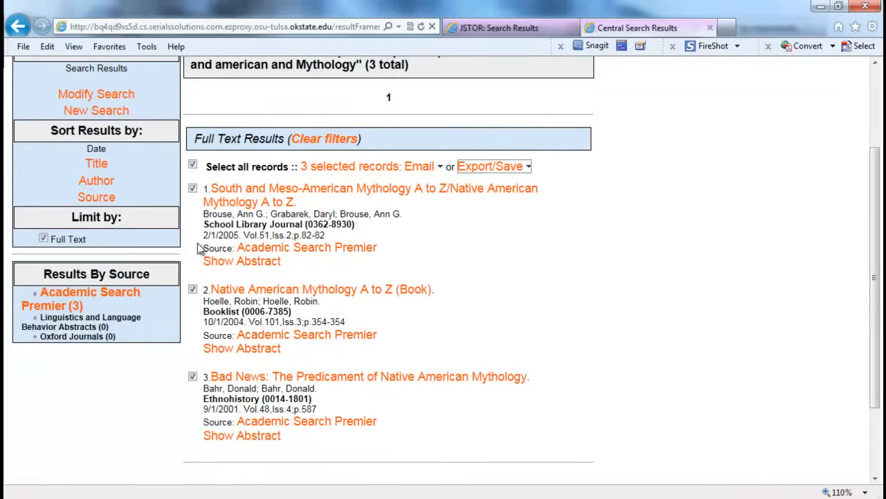
pyautogui.click(490, 166)
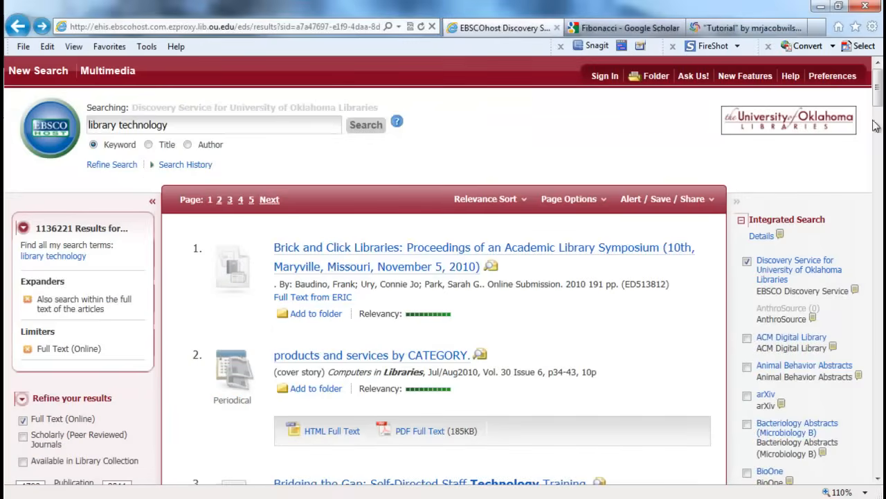
# Open the EBSCOhost folder listing the five saved bookbinding and book history articles.
pyautogui.scroll(-3)
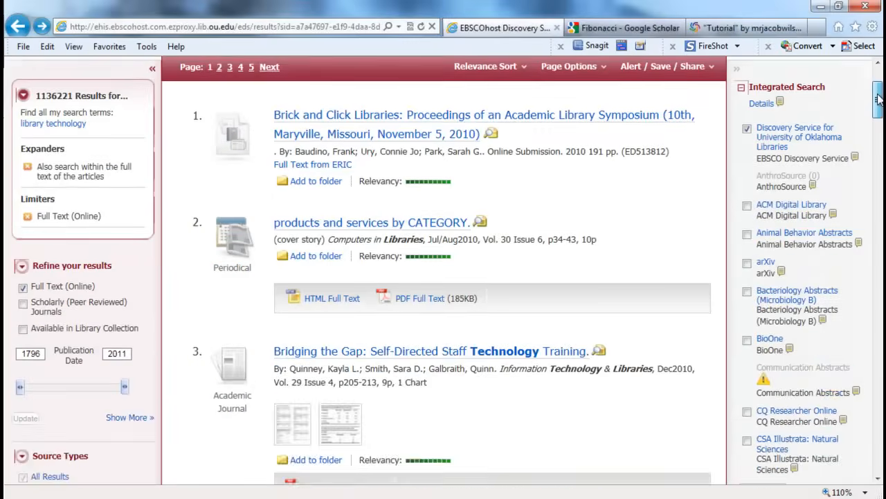
pyautogui.scroll(-3)
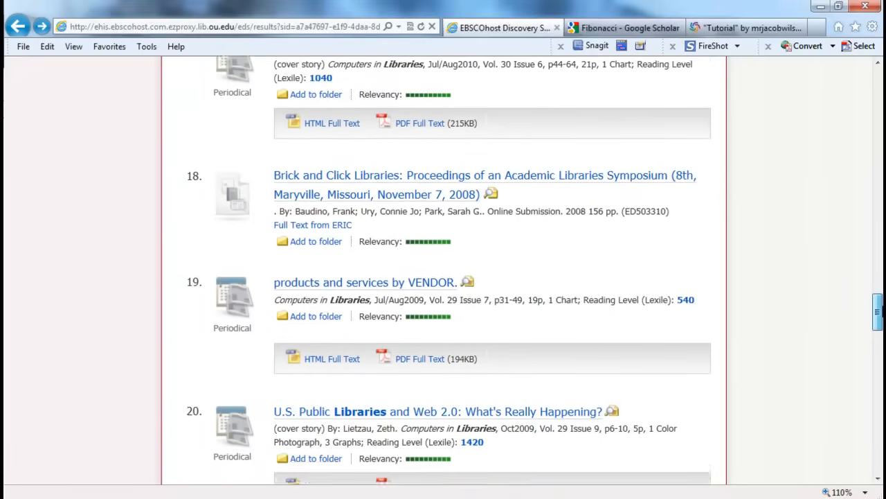
pyautogui.scroll(-3)
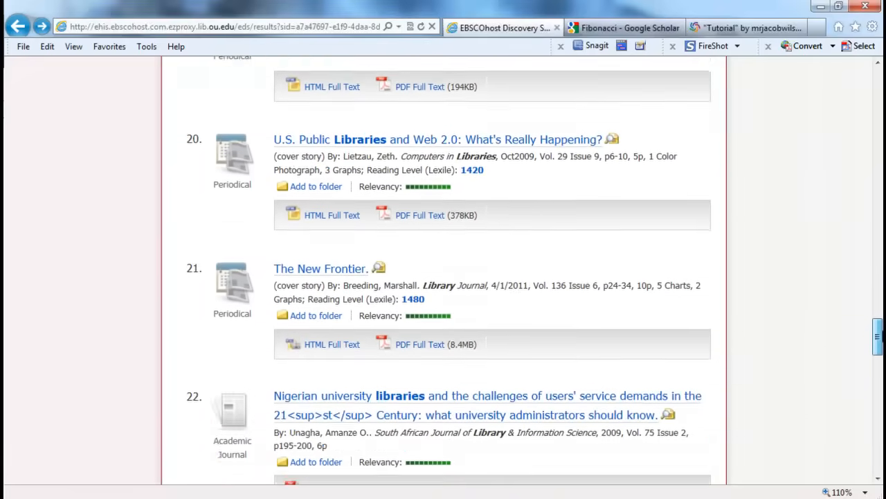
pyautogui.scroll(-3)
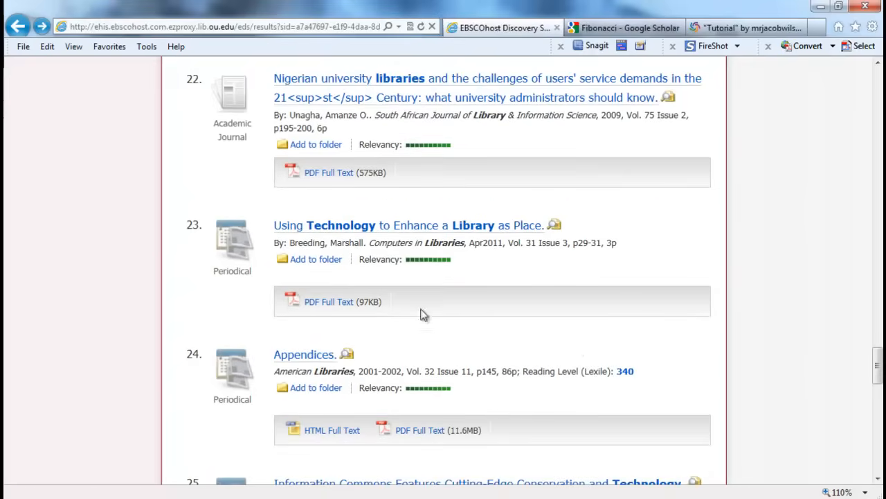
pyautogui.click(316, 259)
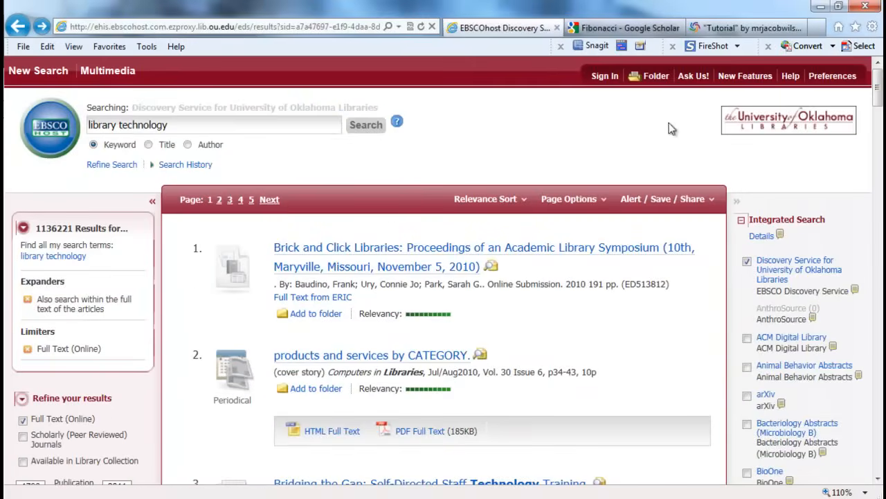
pyautogui.moveTo(307, 164)
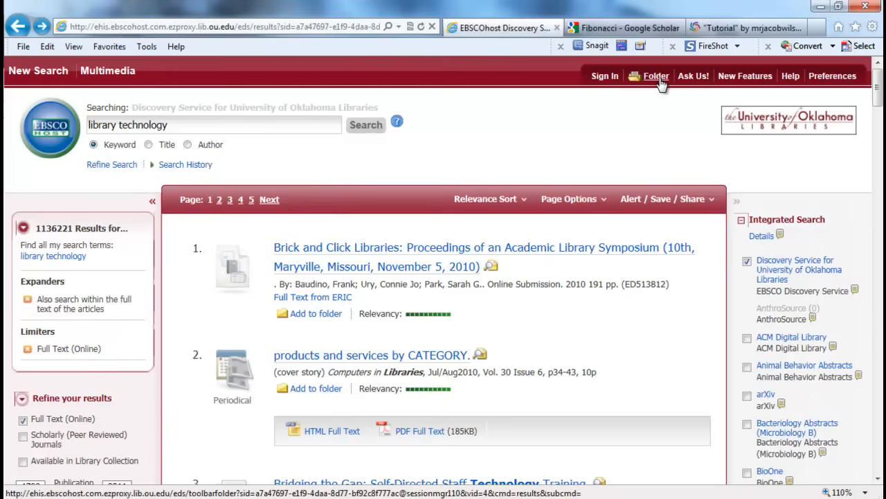
pyautogui.click(657, 75)
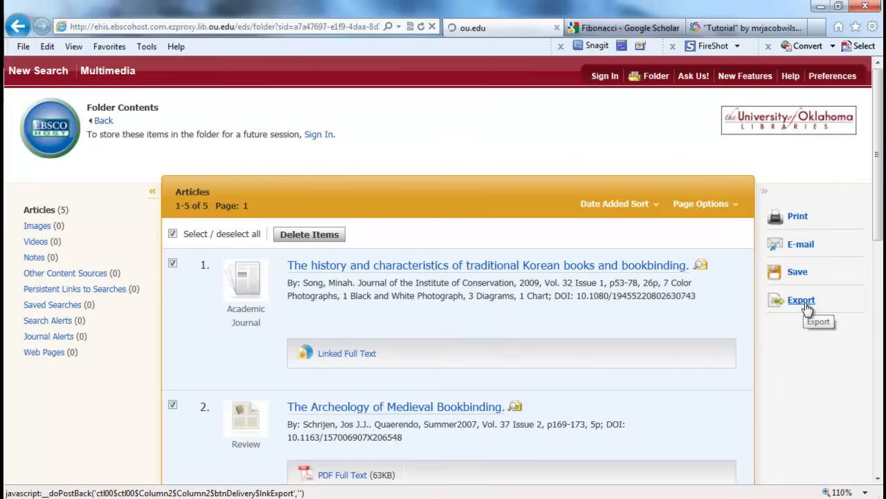
# Export the five folder citations via Direct Export to RefWorks, removing them from the folder afterwards.
pyautogui.click(801, 299)
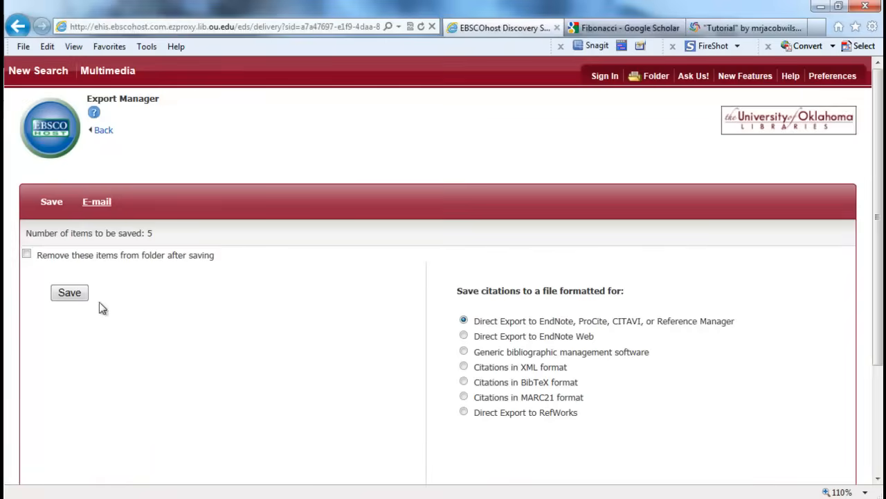
pyautogui.click(27, 253)
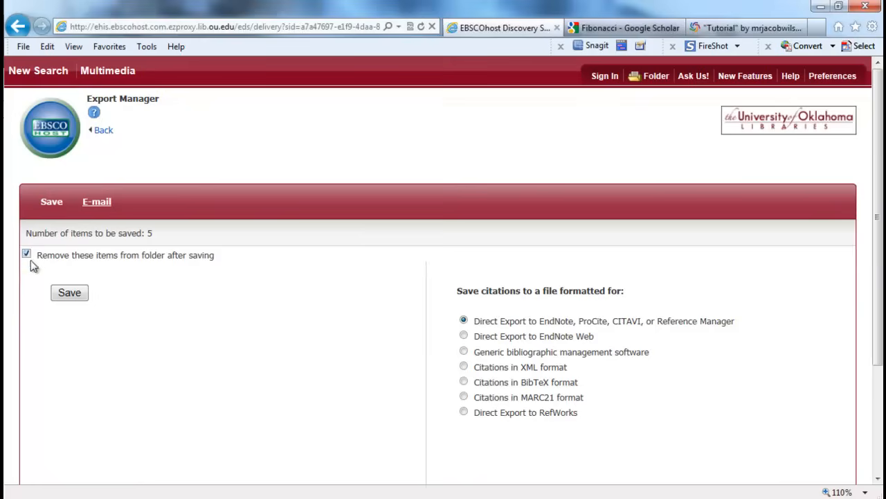
pyautogui.moveTo(635, 89)
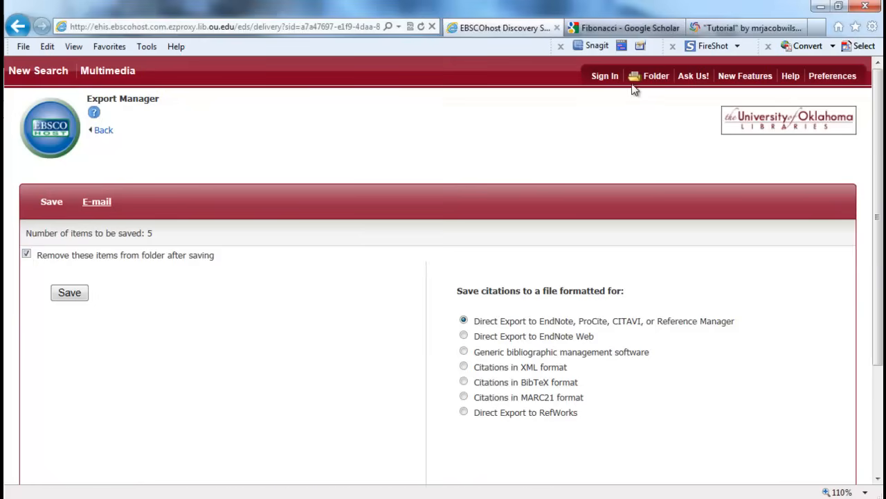
pyautogui.moveTo(521, 404)
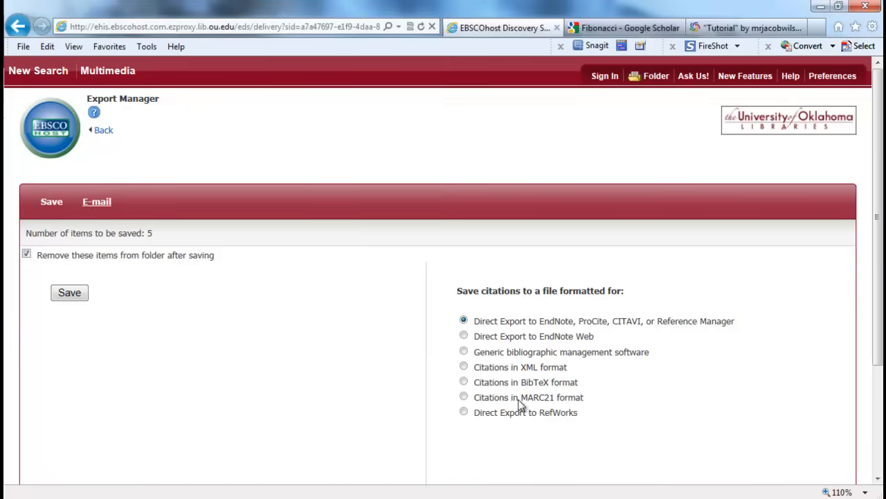
pyautogui.click(462, 412)
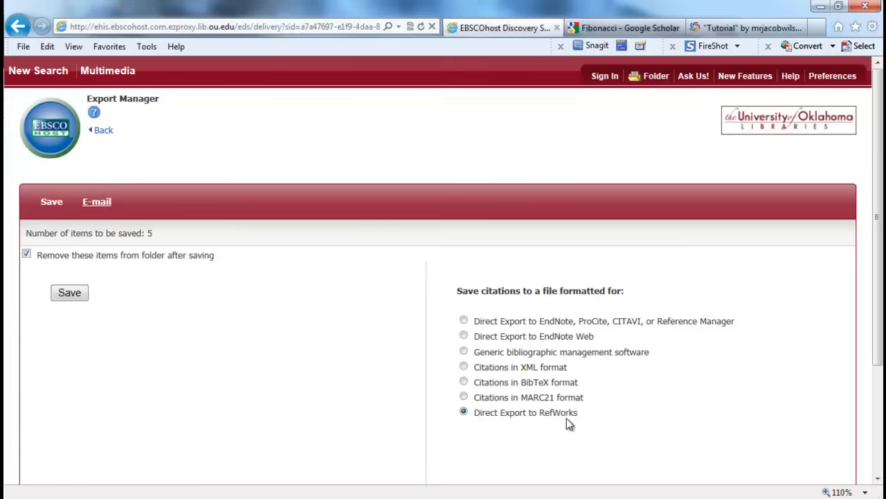
pyautogui.click(69, 293)
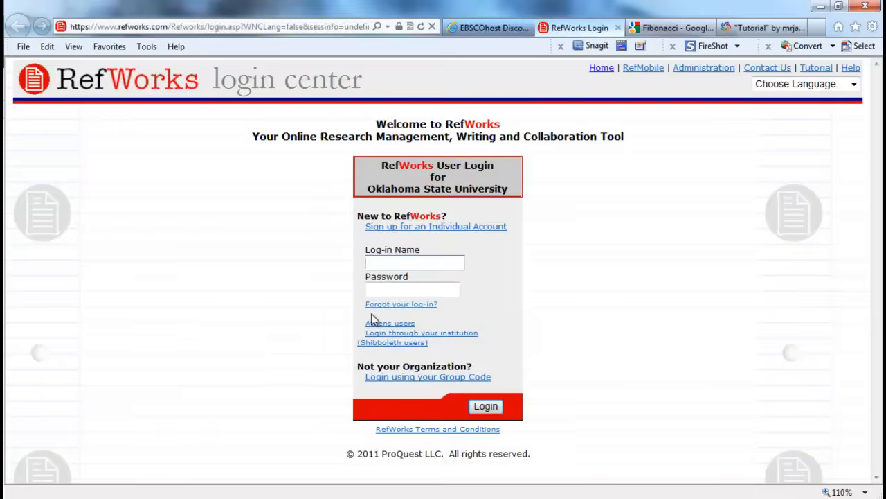
# Sign in to RefWorks with the tutorial account so the EBSCO import of 5 references completes.
pyautogui.write('t')
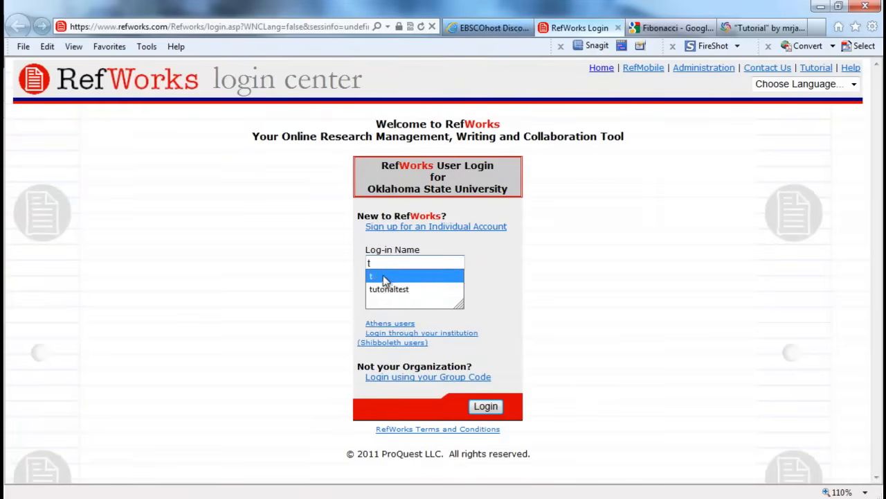
pyautogui.click(388, 289)
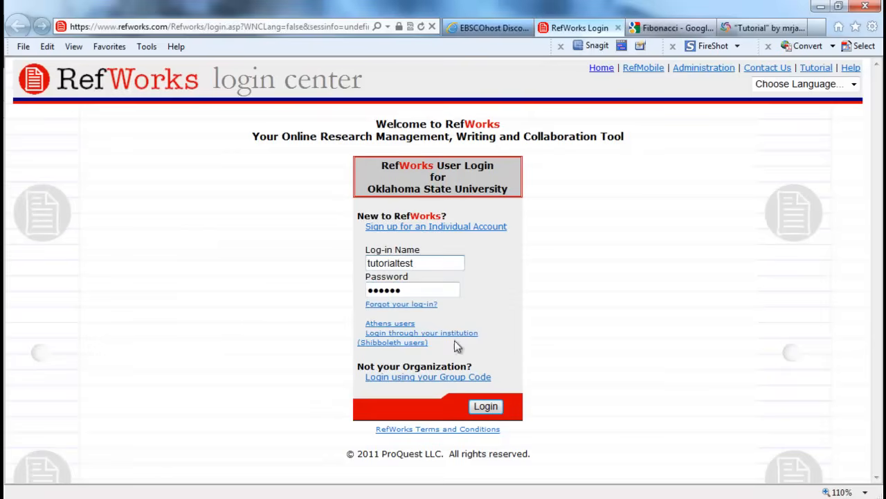
pyautogui.click(484, 406)
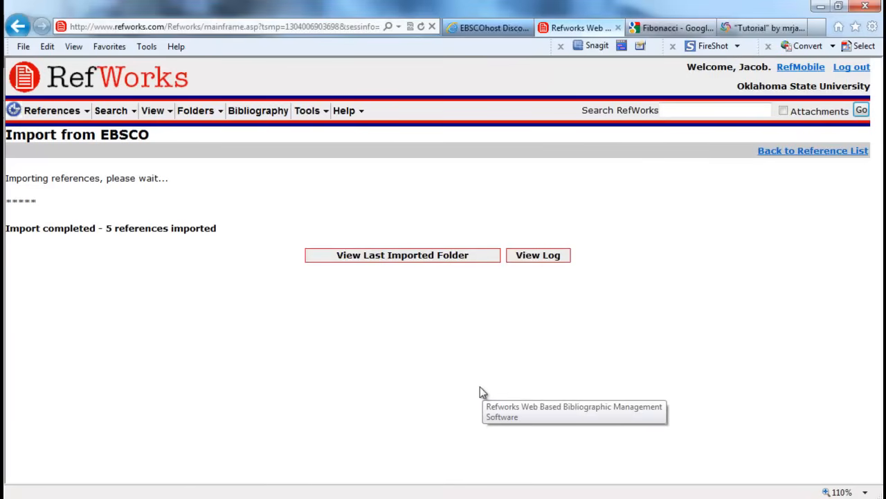
pyautogui.moveTo(13, 365)
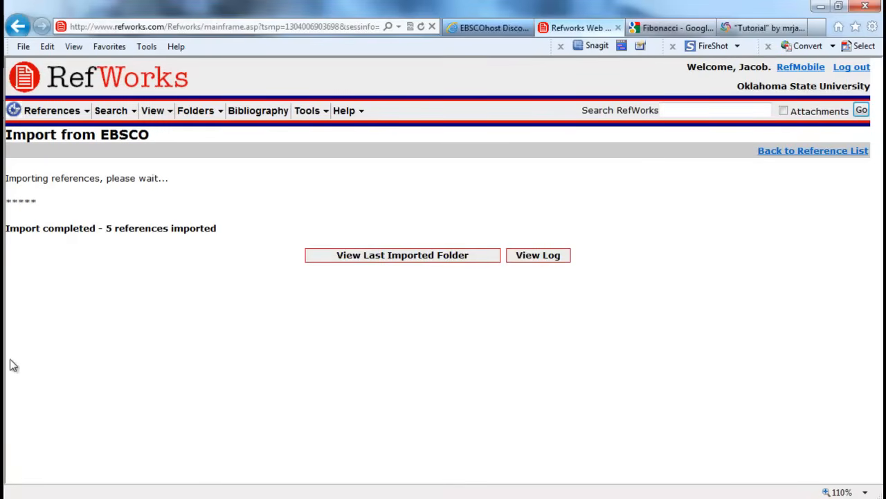
pyautogui.moveTo(133, 285)
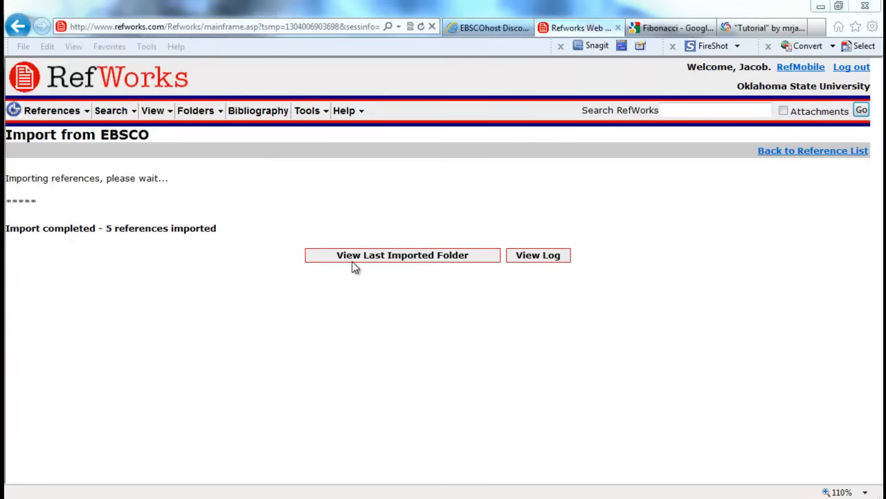
pyautogui.moveTo(321, 218)
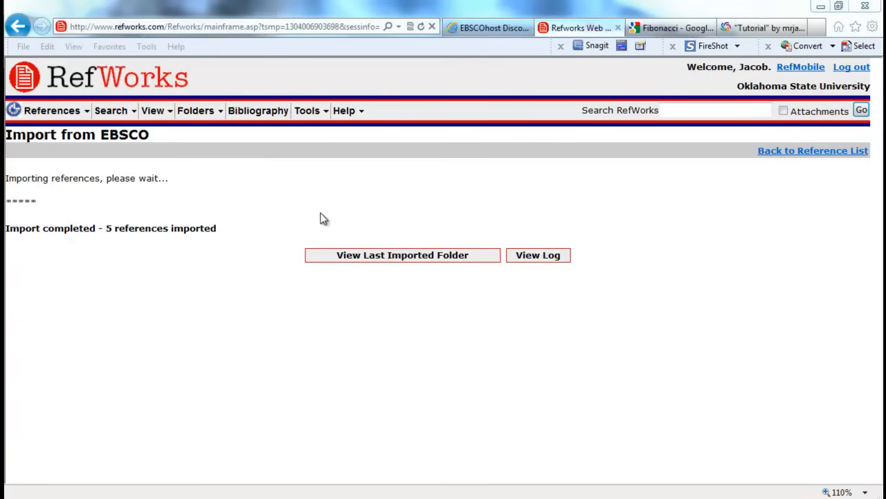
pyautogui.moveTo(257, 227)
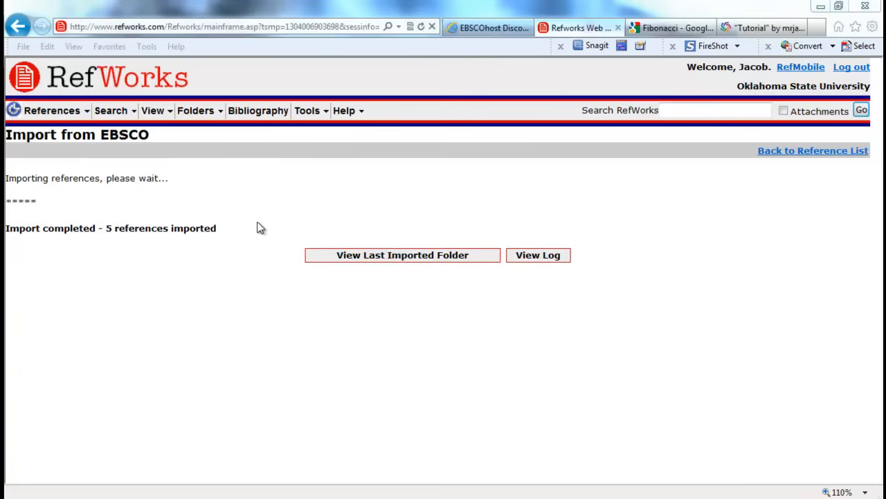
# Bring up the Folders menu over the import confirmation for the 5 EBSCO references.
pyautogui.click(197, 111)
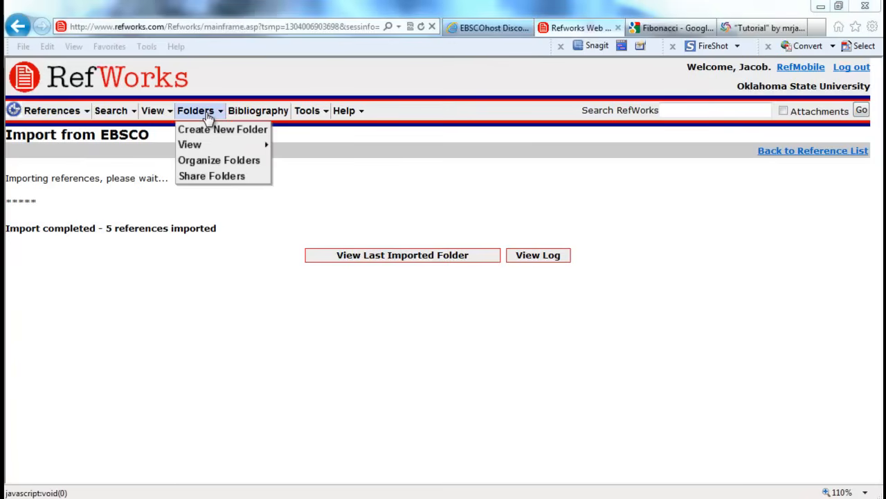
pyautogui.moveTo(190, 144)
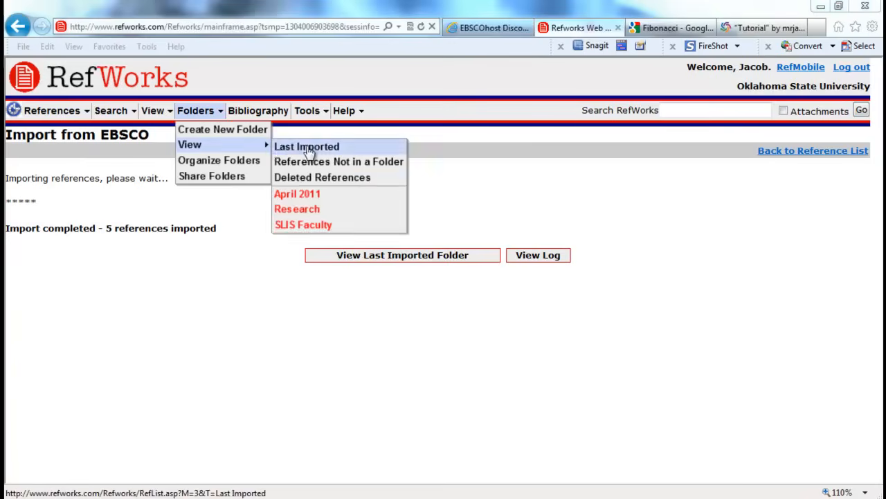
pyautogui.click(306, 147)
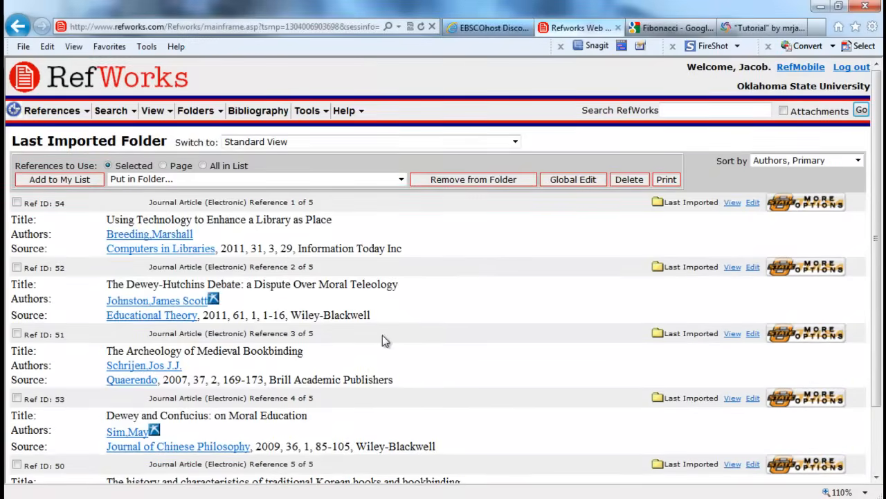
pyautogui.scroll(-3)
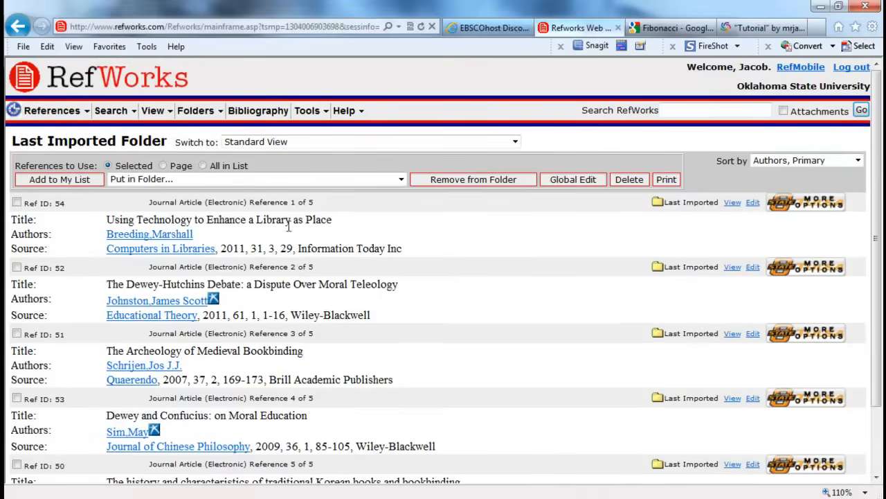
pyautogui.click(196, 110)
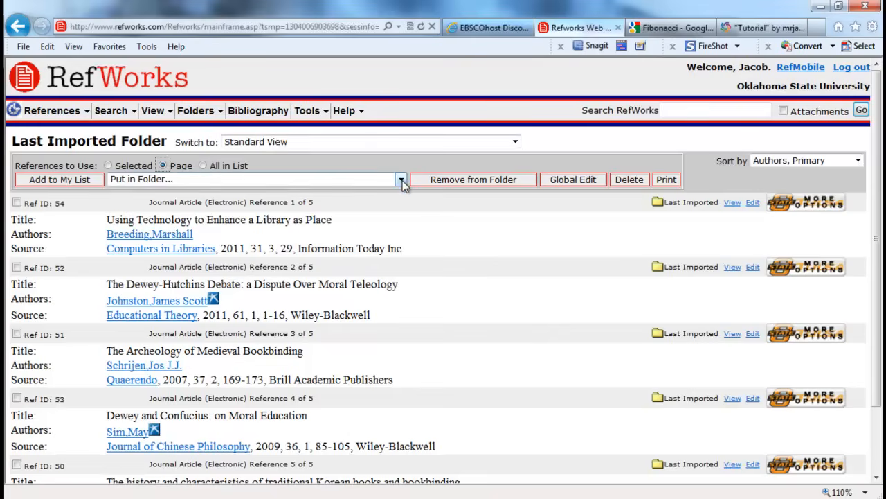
pyautogui.click(400, 179)
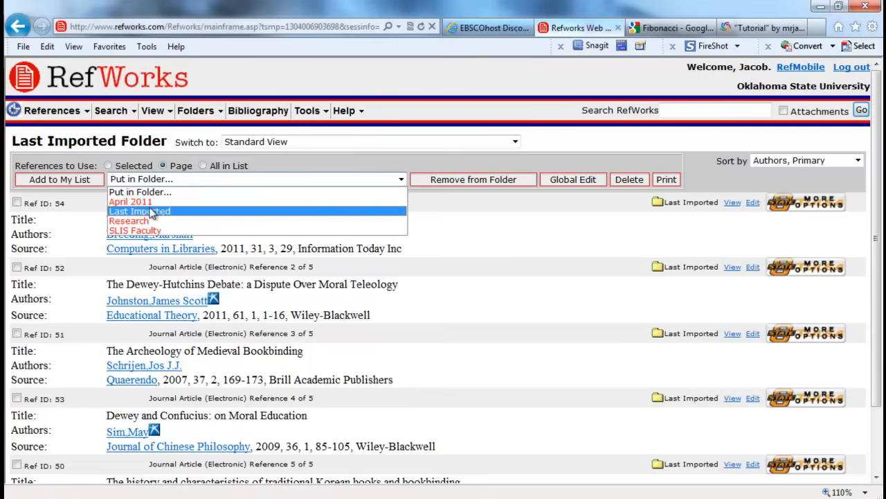
pyautogui.click(130, 202)
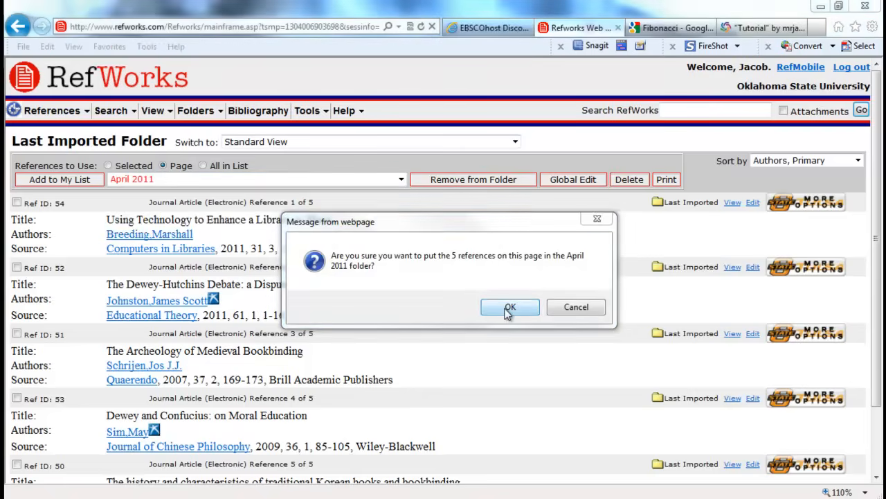
pyautogui.click(510, 307)
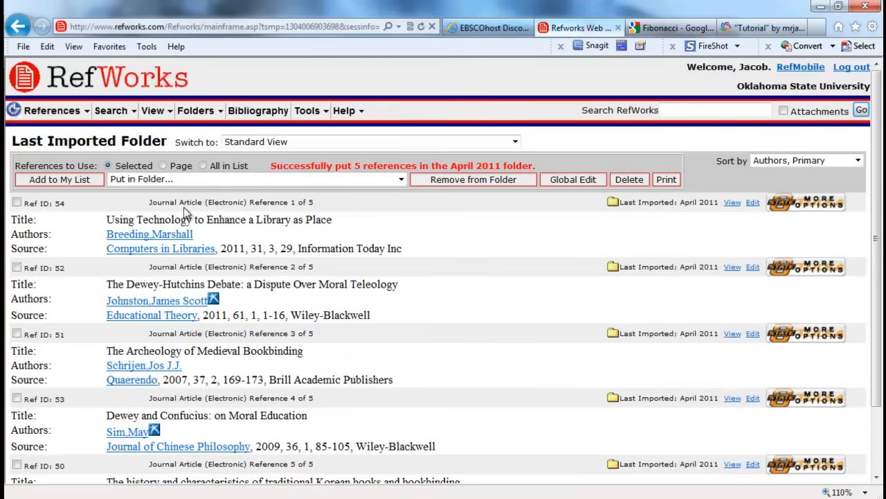
pyautogui.click(197, 110)
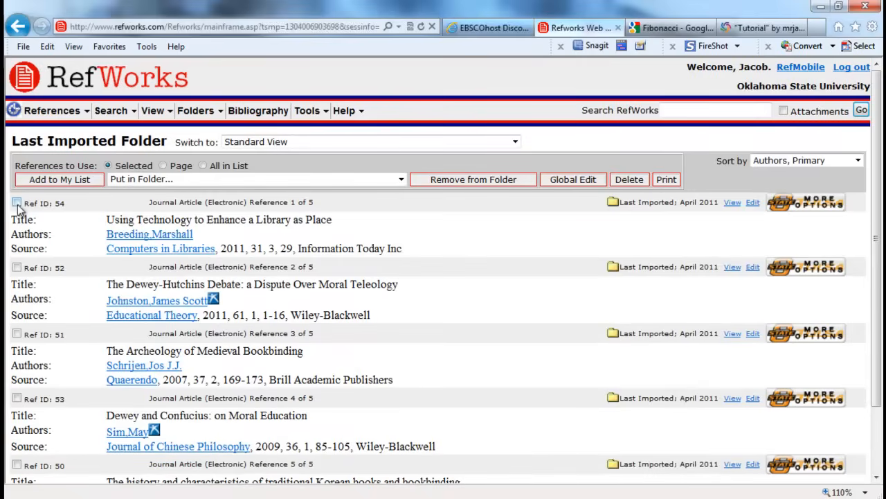
pyautogui.click(162, 165)
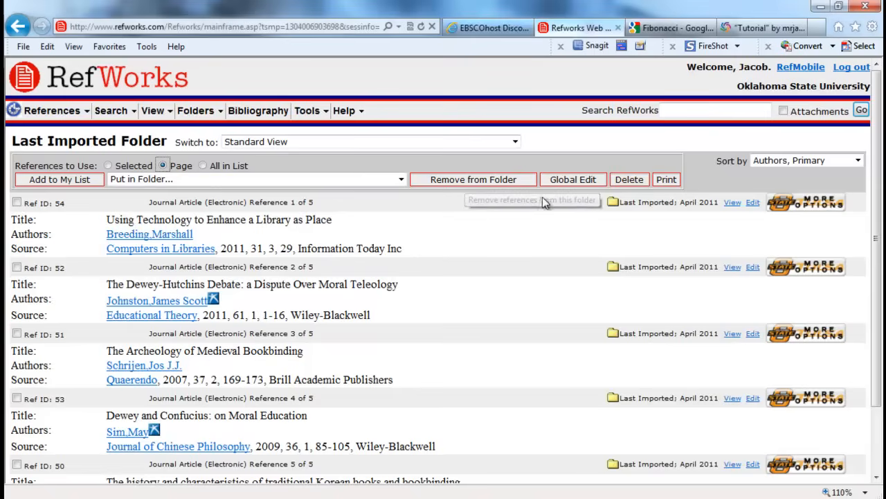
pyautogui.moveTo(629, 180)
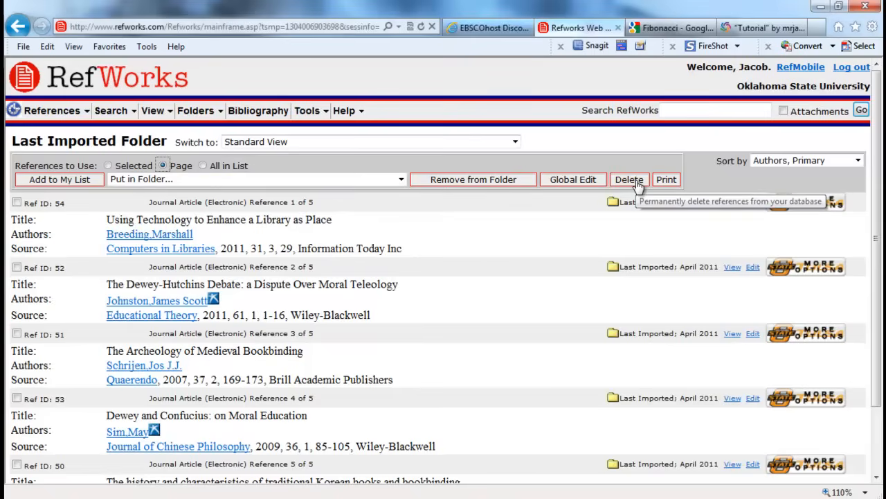
pyautogui.moveTo(473, 180)
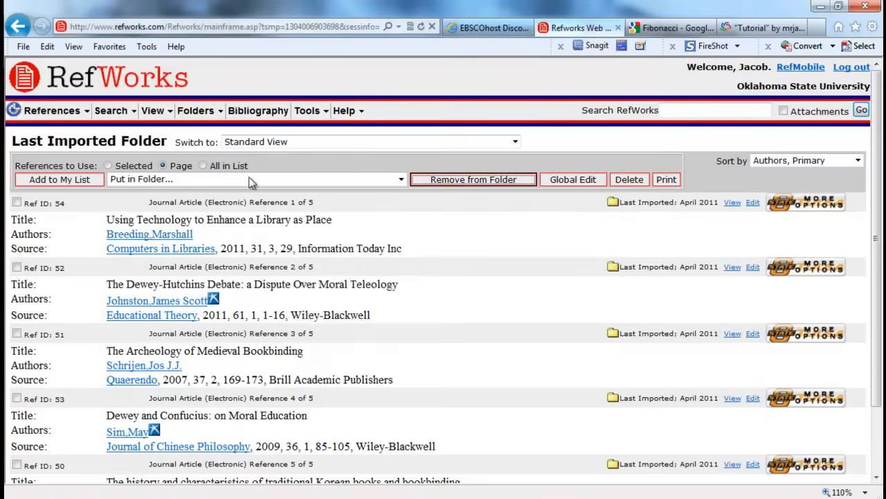
pyautogui.click(195, 111)
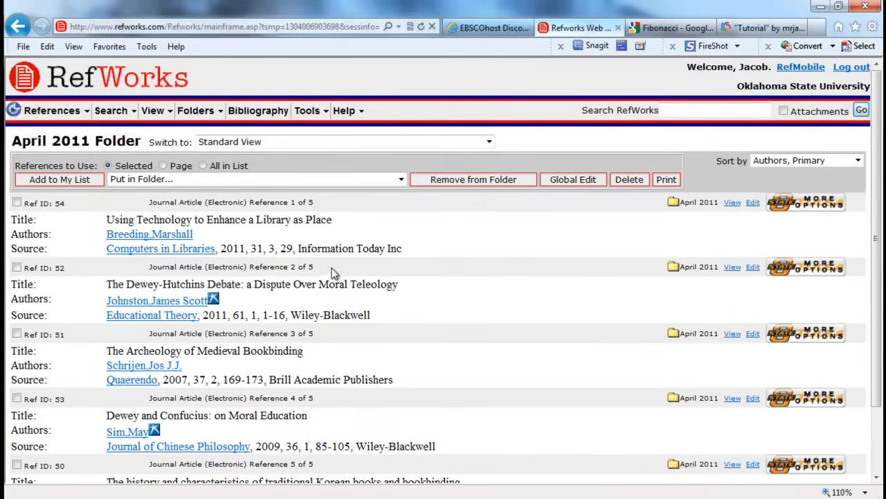
pyautogui.moveTo(324, 268)
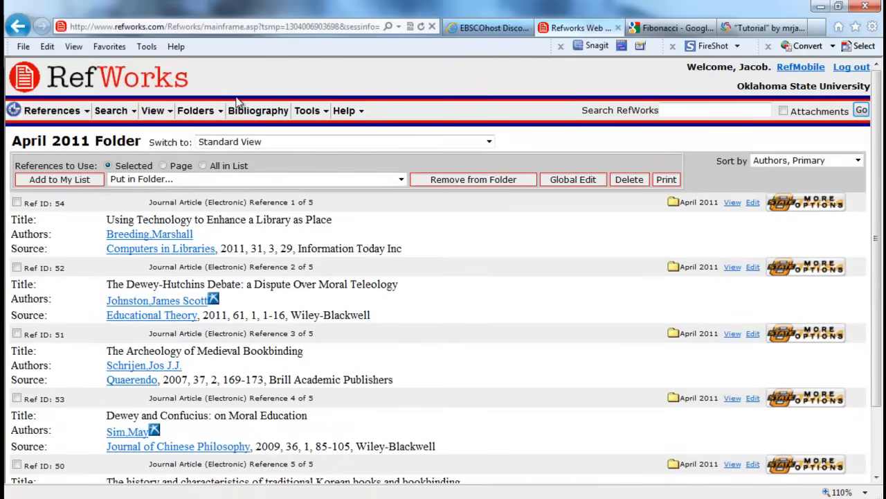
# Set up a bibliography with Chicago 15th Edition style output as a Word for Windows file.
pyautogui.click(258, 111)
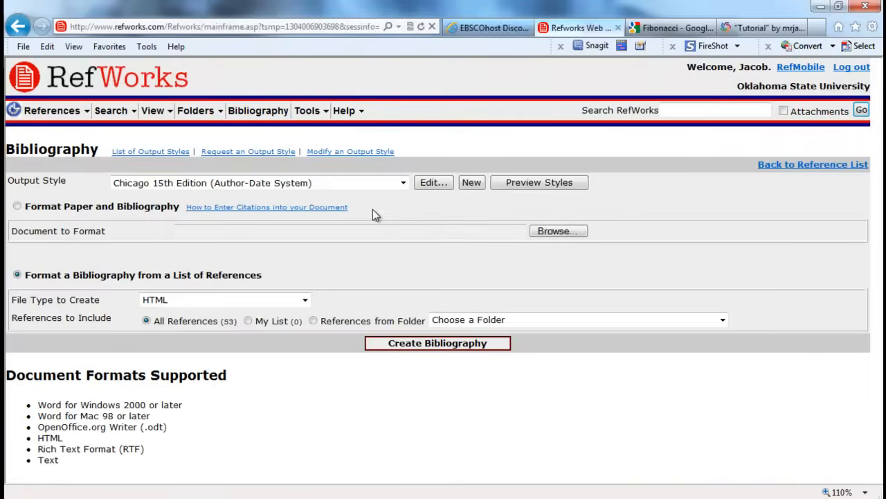
pyautogui.moveTo(398, 208)
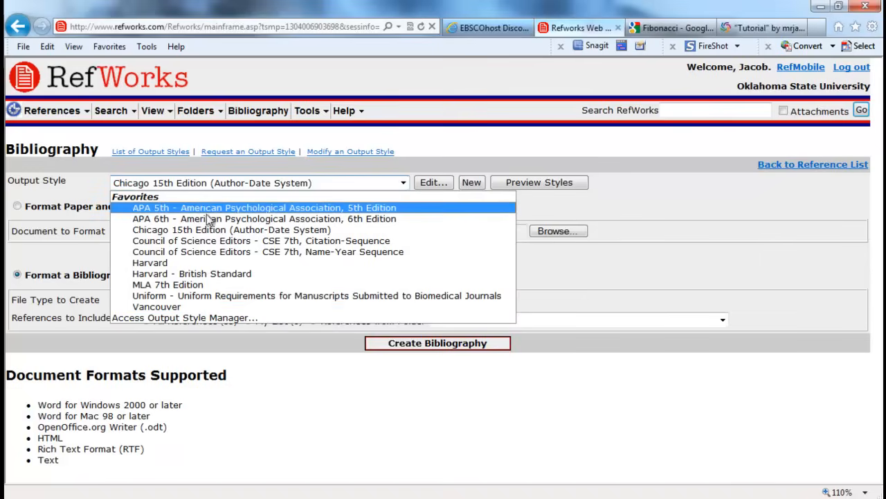
pyautogui.click(233, 230)
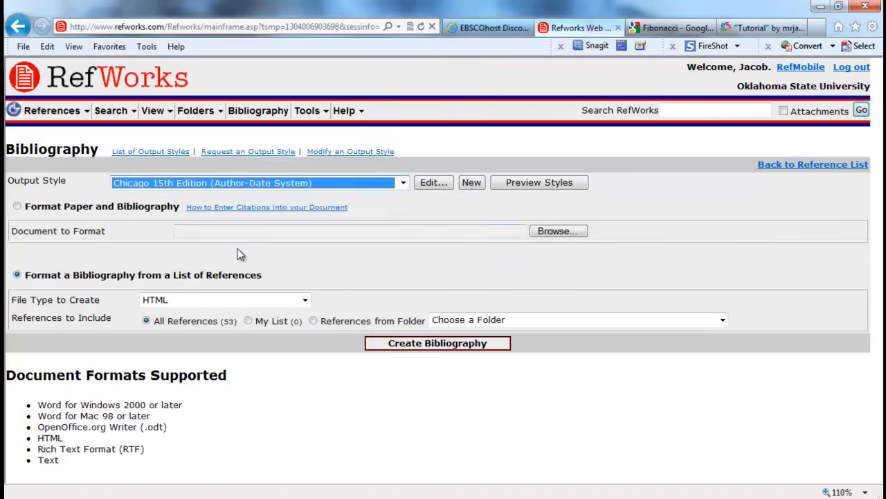
pyautogui.moveTo(429, 259)
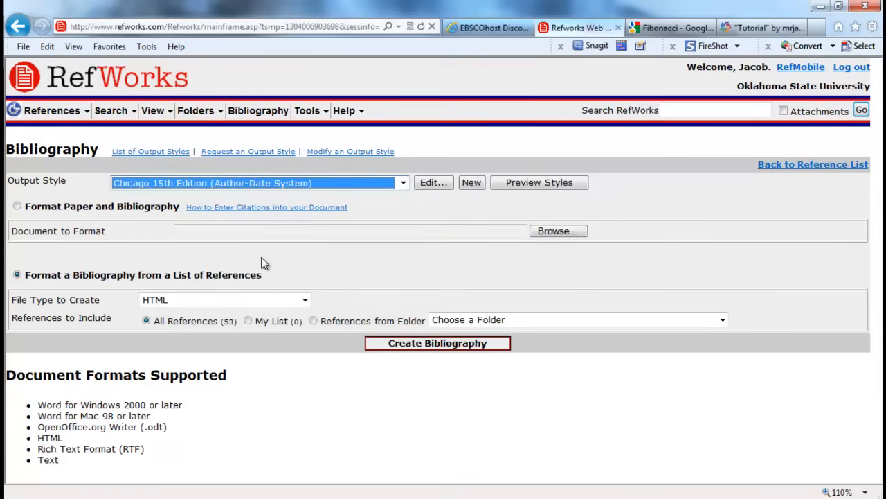
pyautogui.click(304, 300)
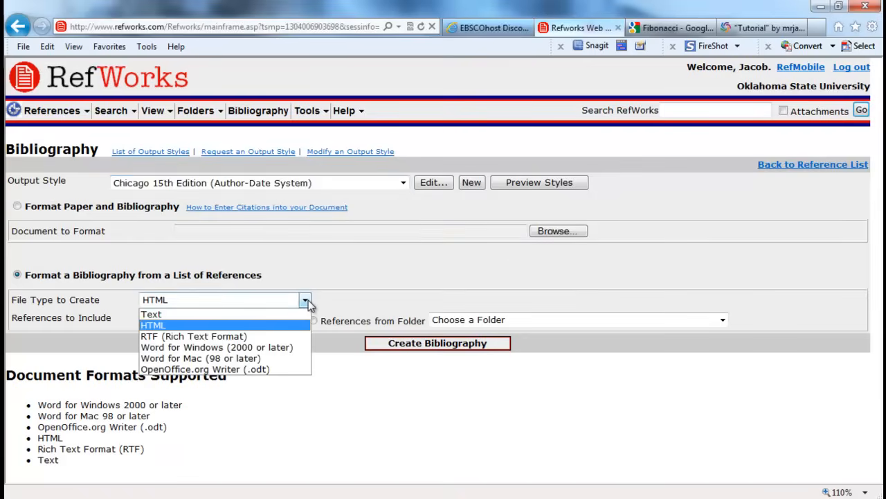
pyautogui.moveTo(201, 336)
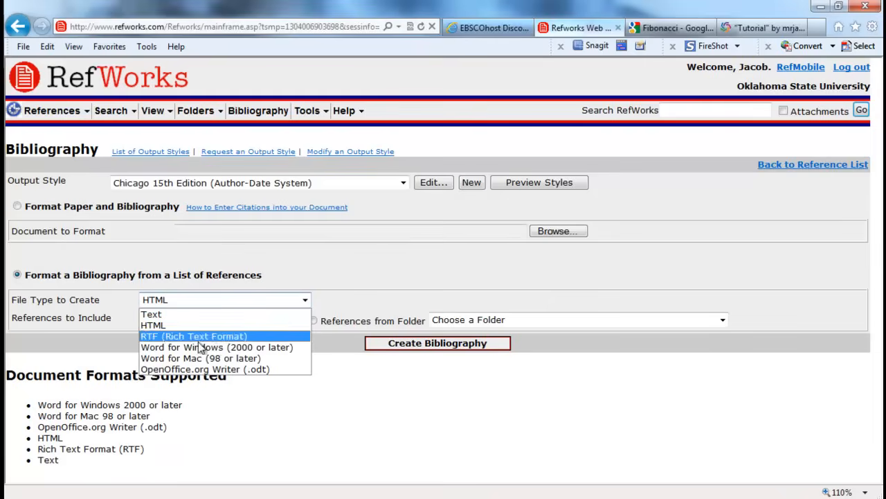
pyautogui.click(216, 346)
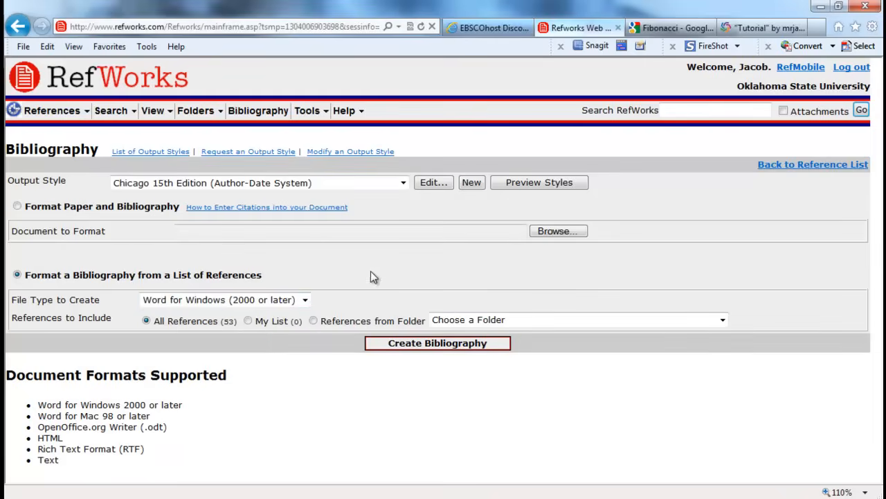
pyautogui.moveTo(225, 270)
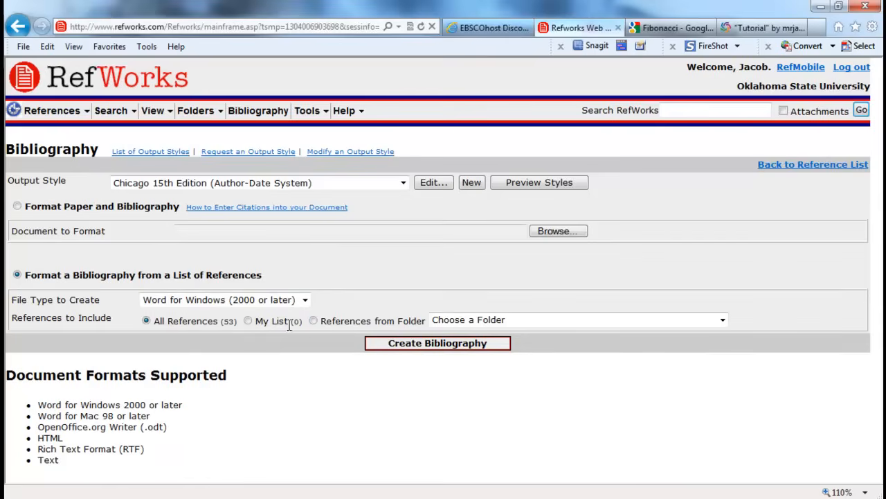
pyautogui.moveTo(344, 326)
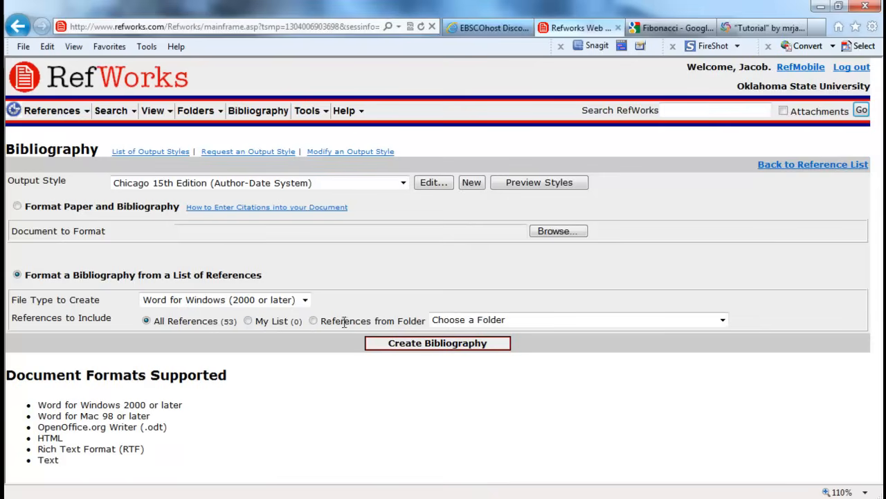
# Limit the references to the April 2011 folder and create the bibliography.
pyautogui.click(313, 320)
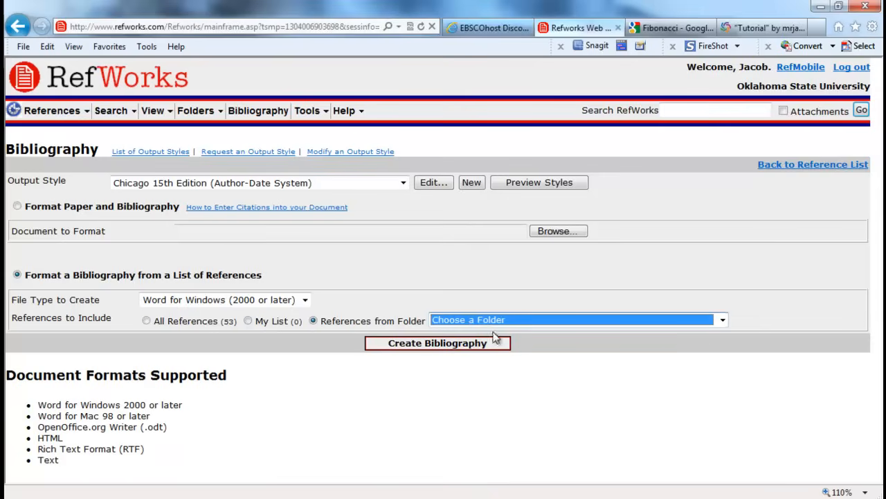
pyautogui.click(723, 318)
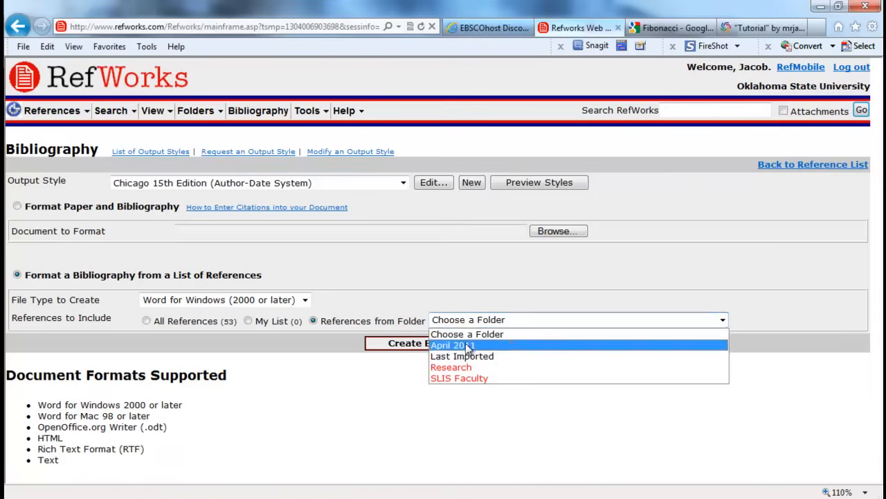
pyautogui.click(452, 343)
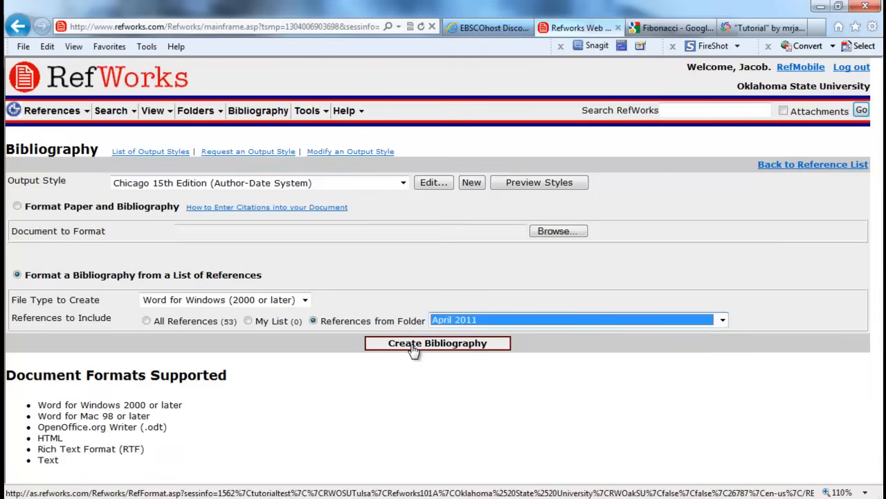
pyautogui.click(438, 344)
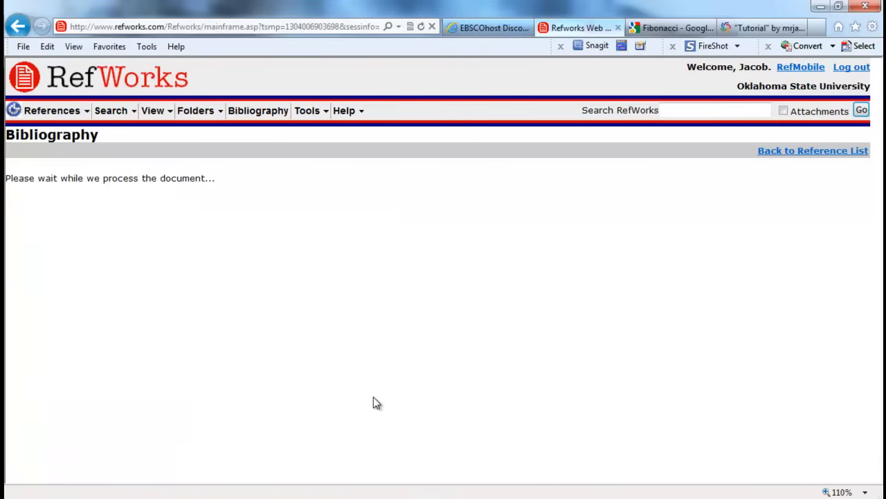
pyautogui.moveTo(476, 279)
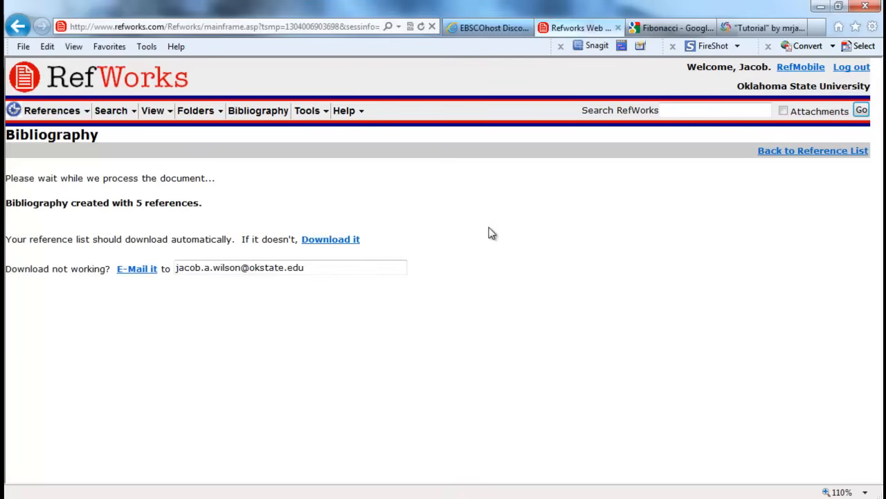
pyautogui.moveTo(322, 192)
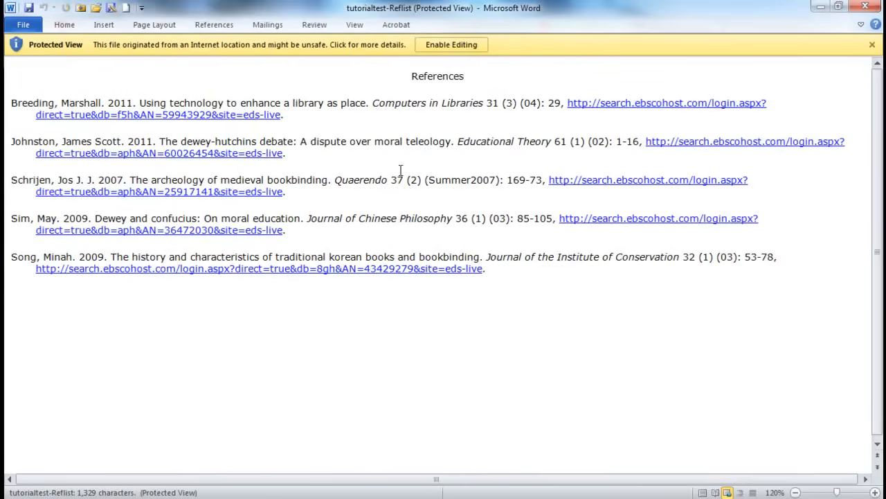
# Enable editing on the protected Word reference list and select all its references.
pyautogui.click(451, 45)
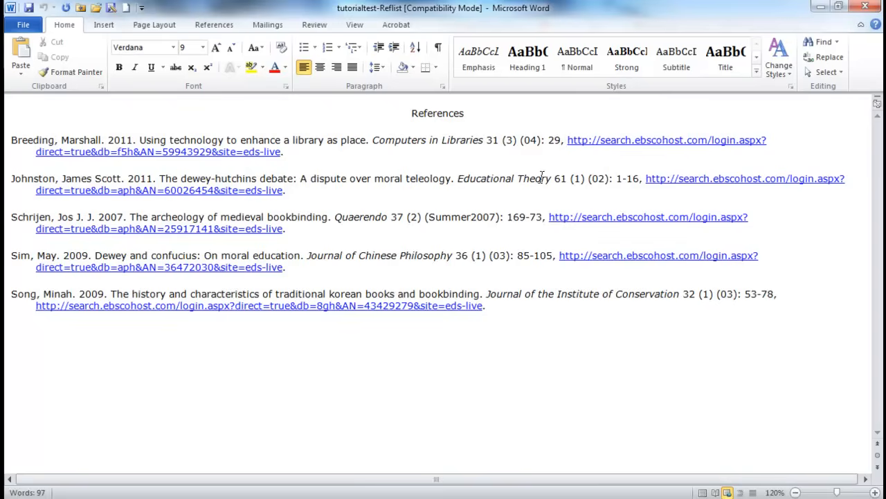
pyautogui.moveTo(554, 191)
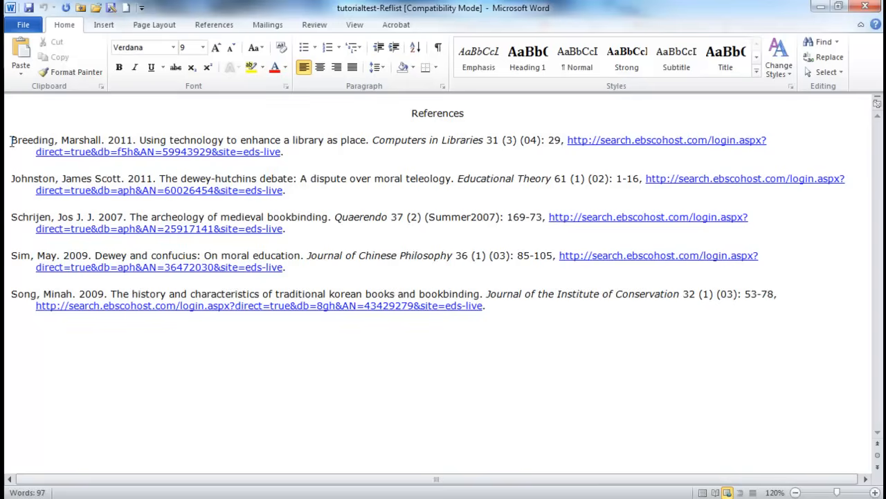
pyautogui.moveTo(464, 243)
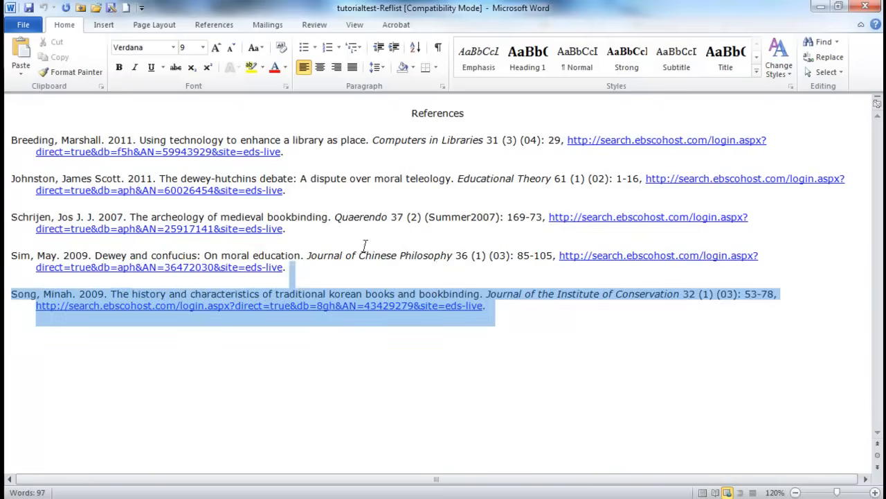
pyautogui.press('ctrl+a')
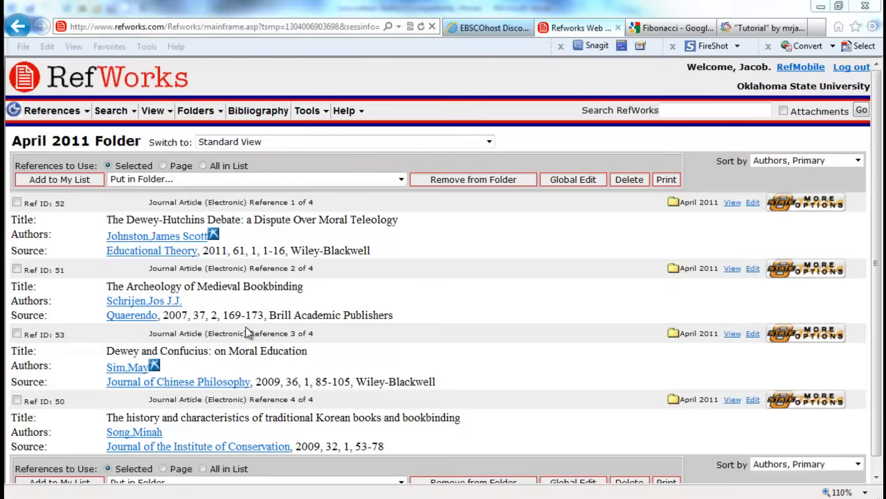
pyautogui.moveTo(205, 233)
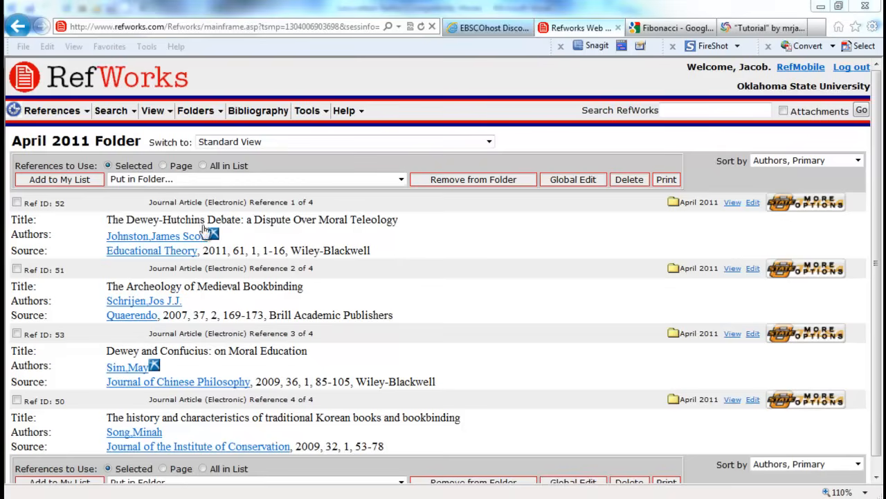
pyautogui.click(307, 111)
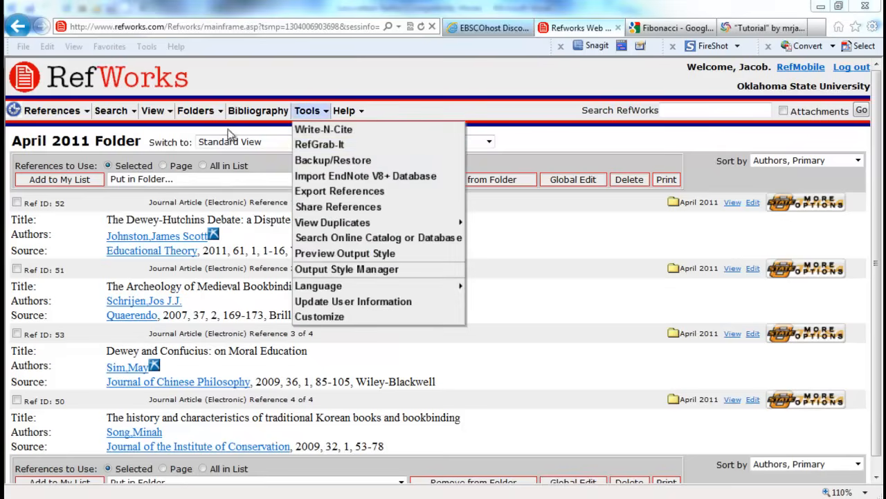
pyautogui.click(196, 110)
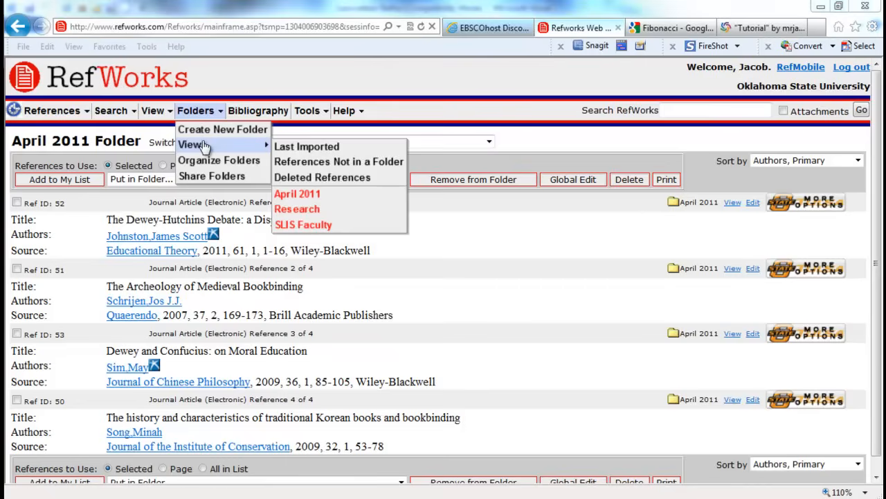
pyautogui.moveTo(296, 193)
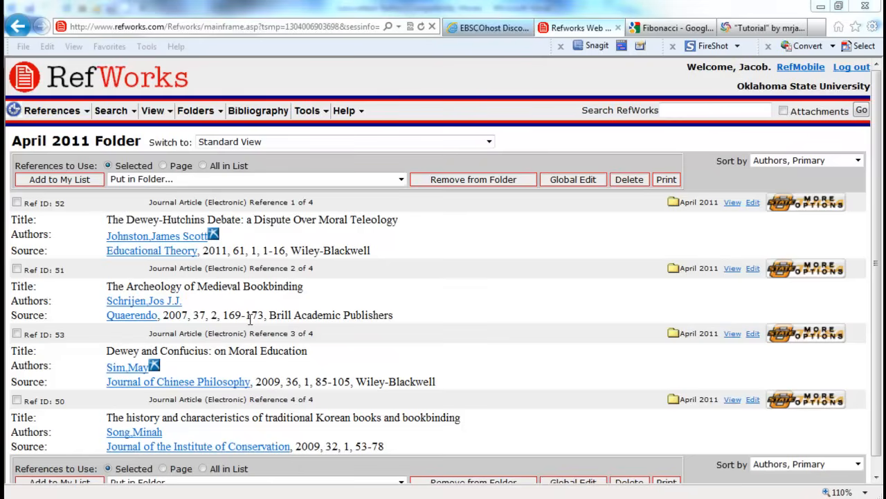
pyautogui.moveTo(367, 248)
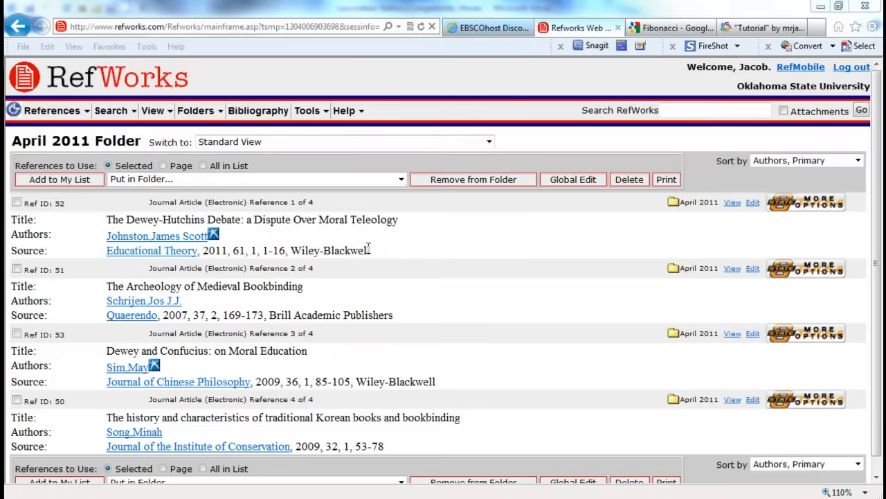
pyautogui.click(308, 111)
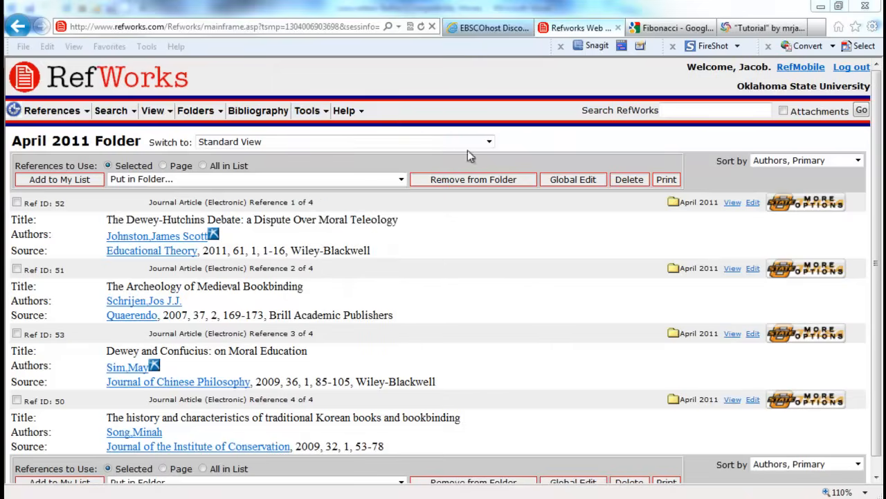
pyautogui.click(344, 111)
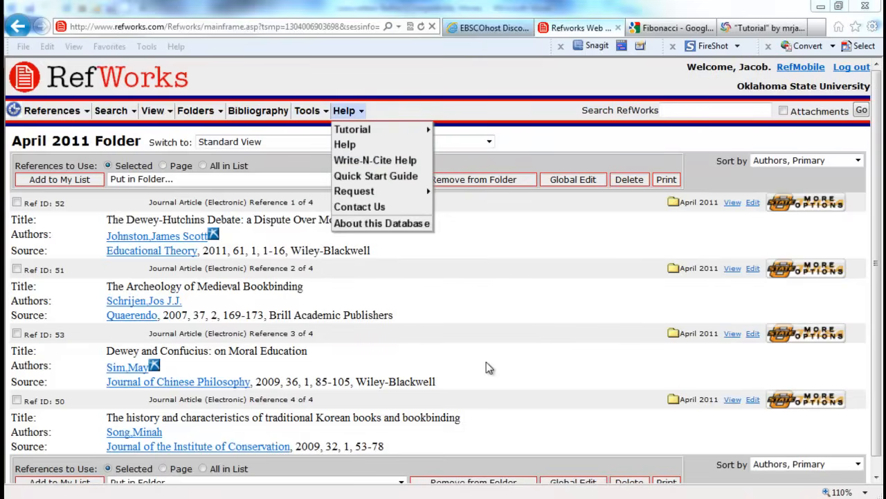